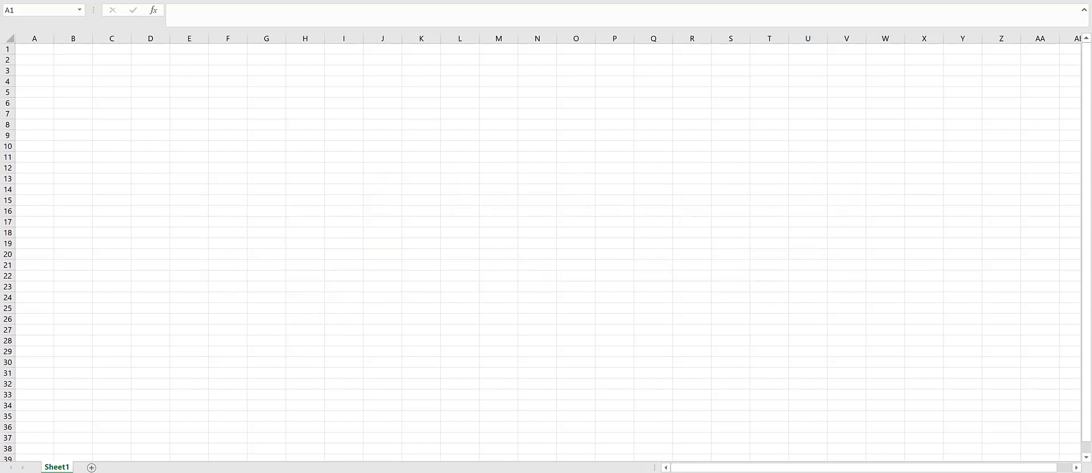
Step: Enter the title 'Amortization Schedule' in A1, enlarged, with a bottom border across A1:N1
click(33, 49)
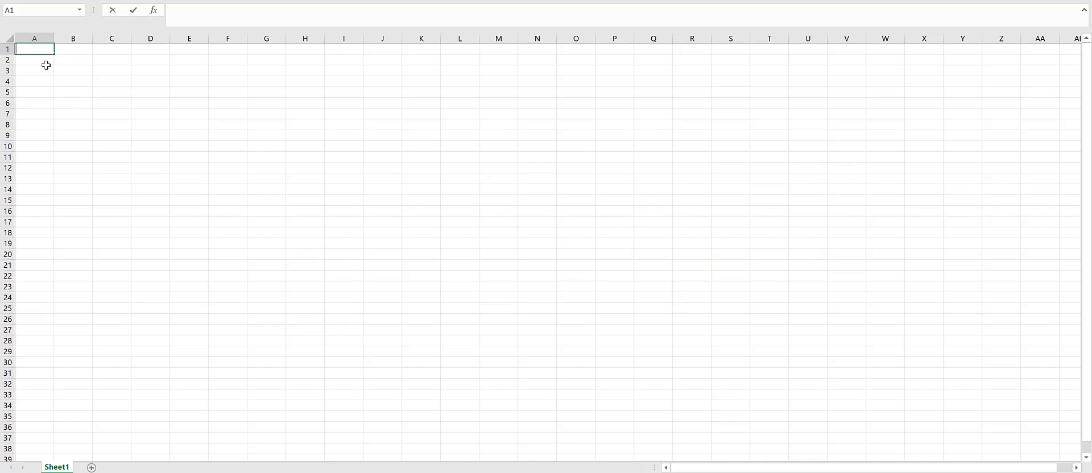
text(Amortization Schedule)
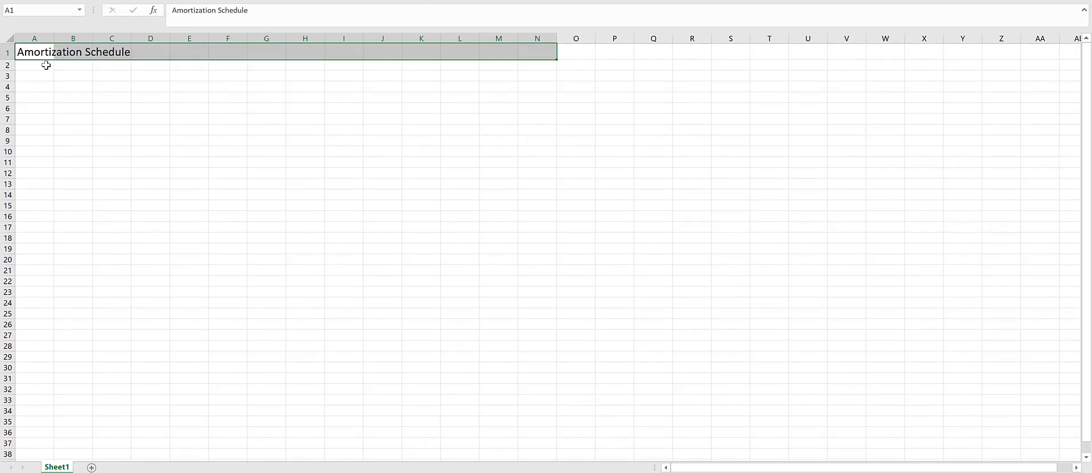
click(72, 86)
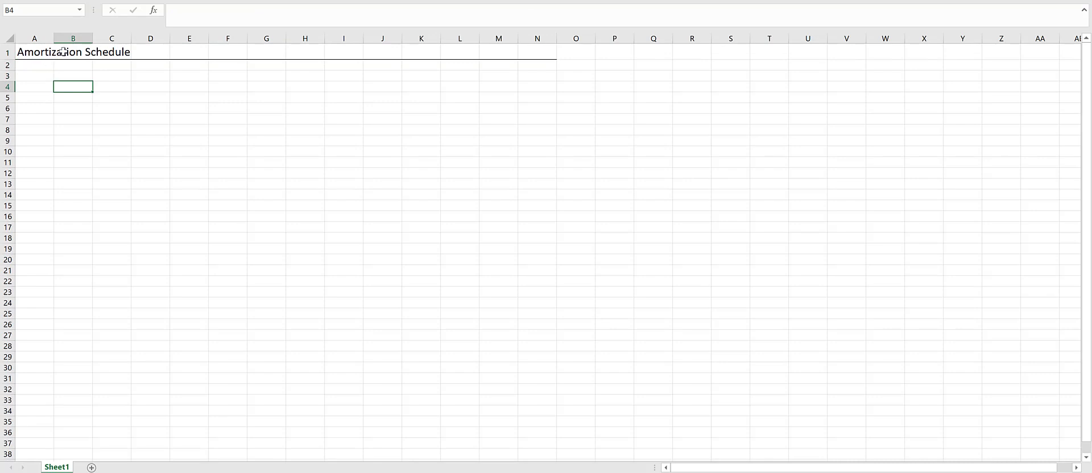
Step: Widen column B and enter the Principal label with 1000000
drag(93, 38, 131, 38)
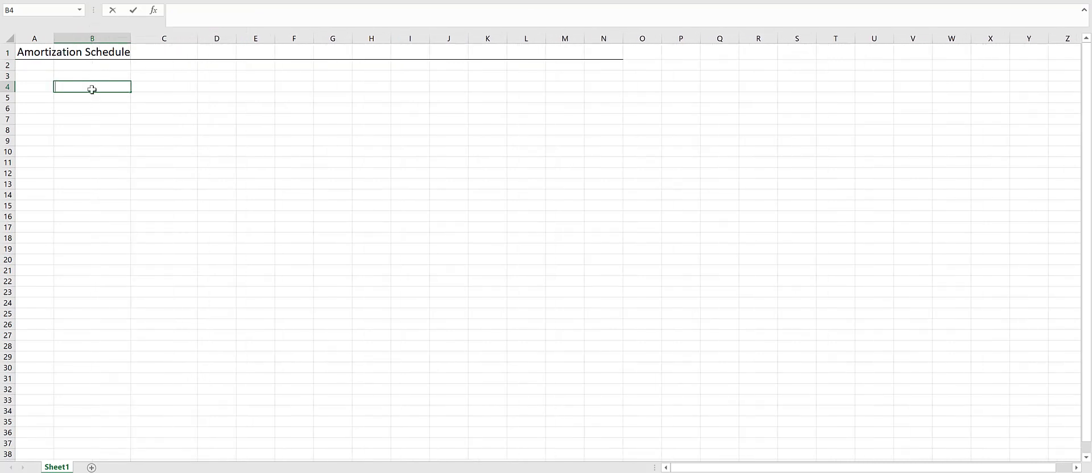
text(Principal)
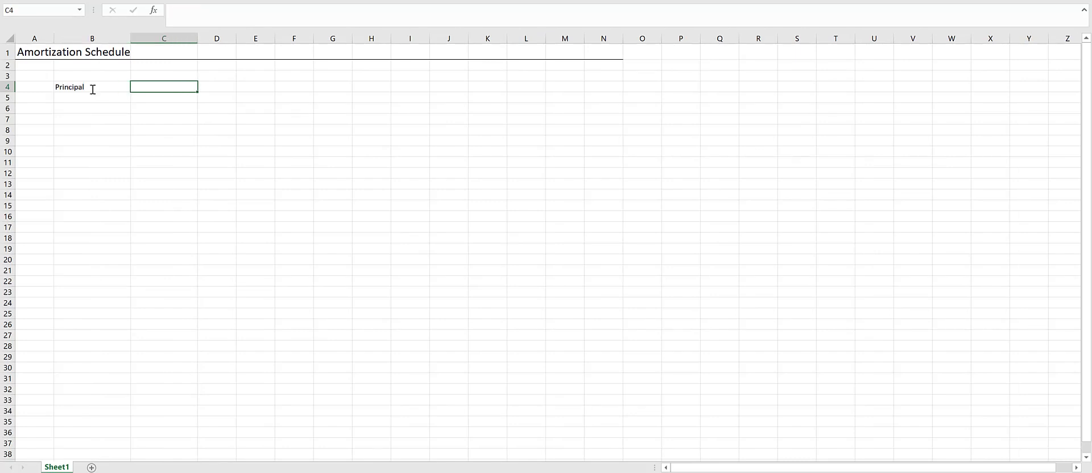
text(1000000)
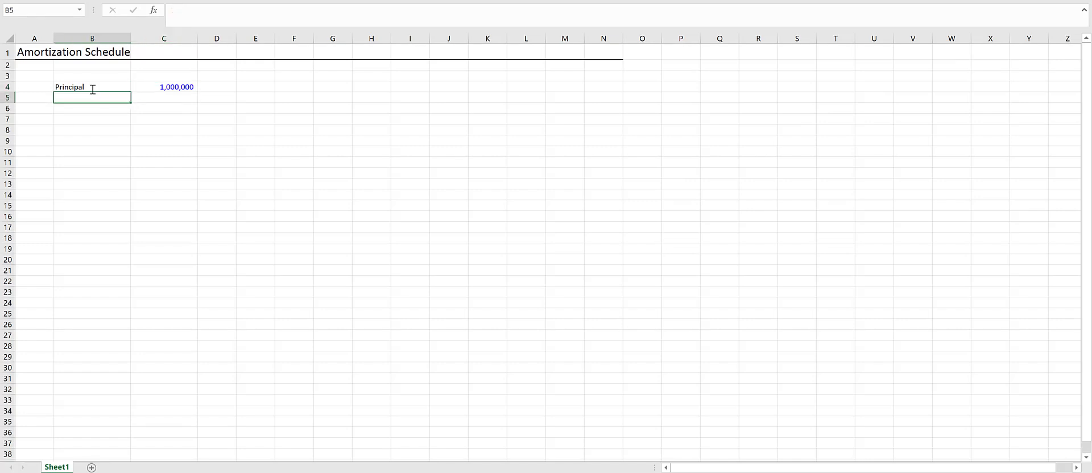
Step: Add the Interest Rate (Annual) label at 4.50% and an Interest Rate (Monthly) label
text(Interest Rate (Annual)
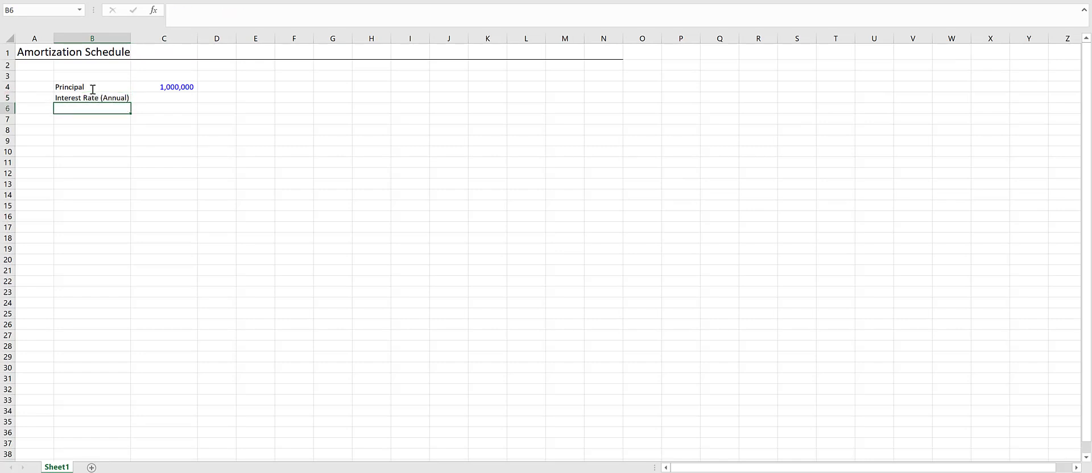
text(Interest Rate()
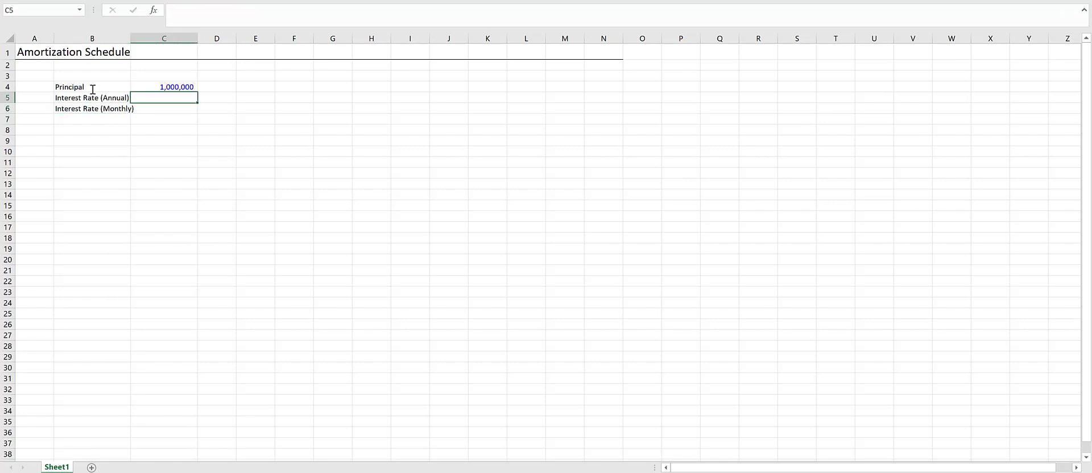
text(0.045)
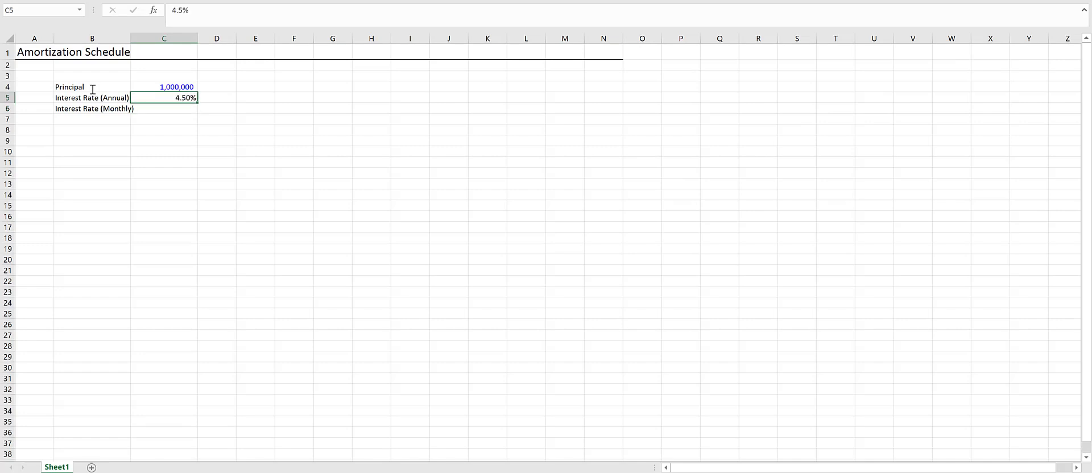
Step: Calculate the monthly rate in C6 as =(1+C5)^(1/12)-1, showing 0.37%, and clear the D6 test
click(217, 108)
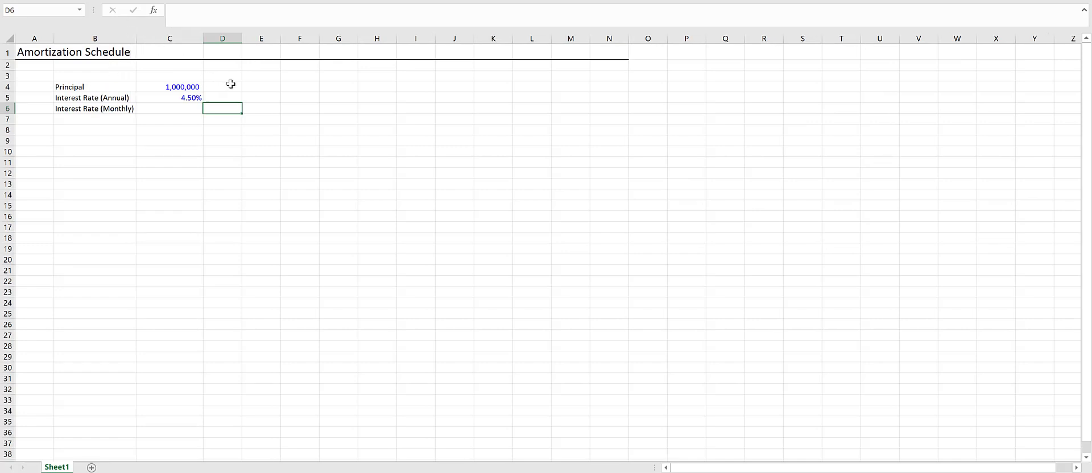
text(=C5/12)
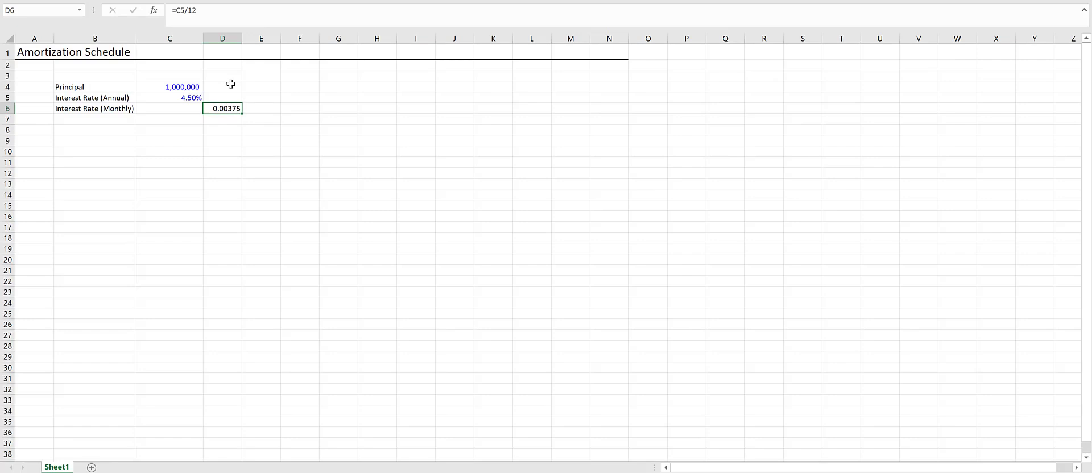
click(169, 108)
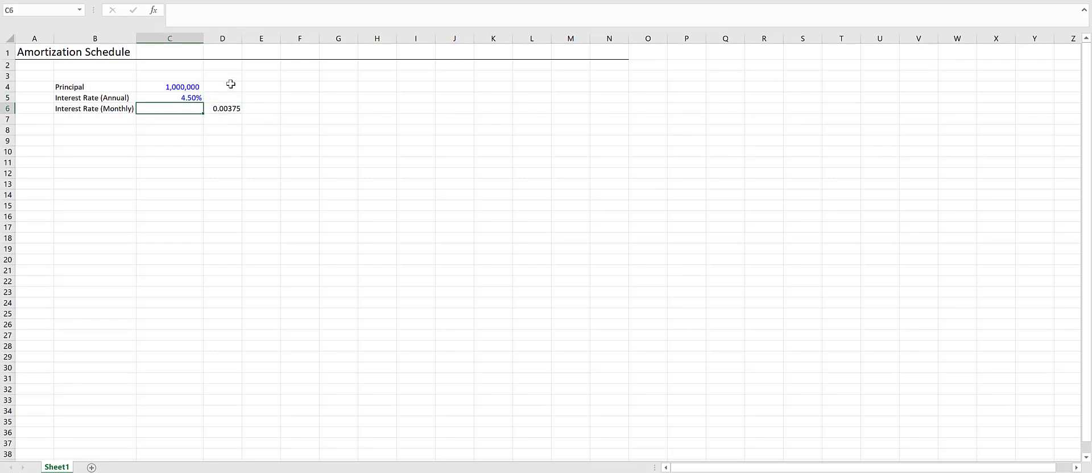
text(=)
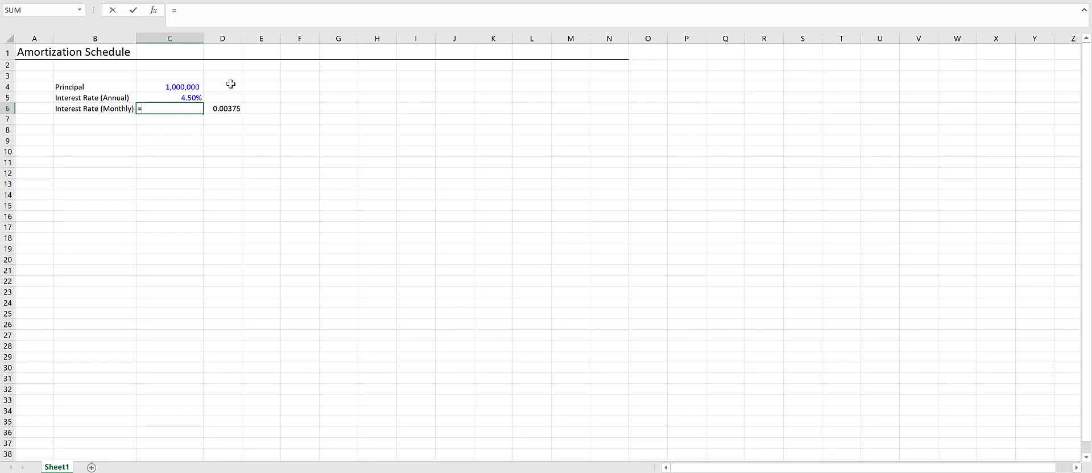
text((1+C5)^)
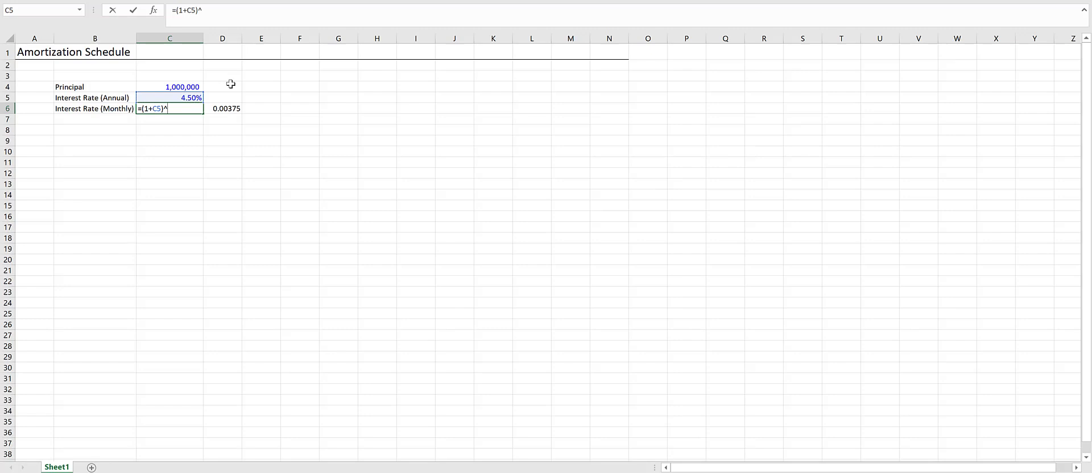
text((1/12))
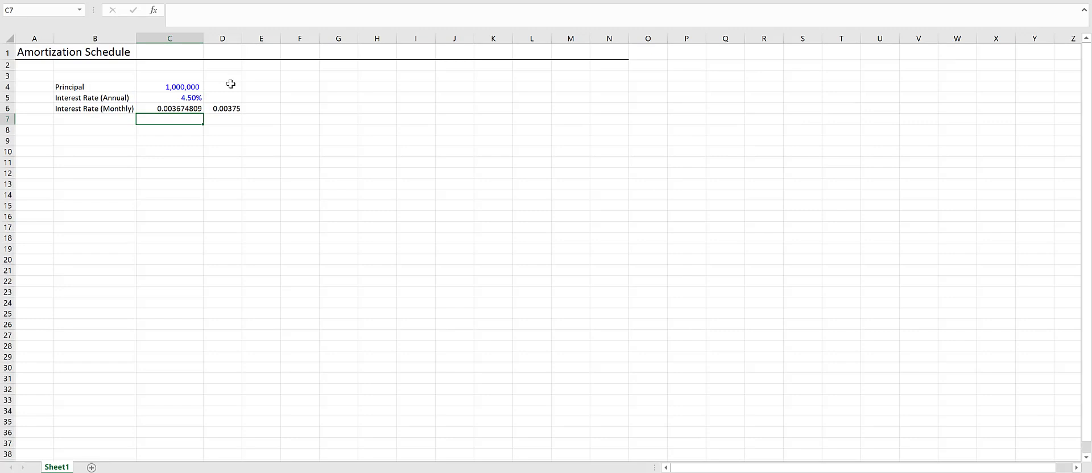
click(222, 108)
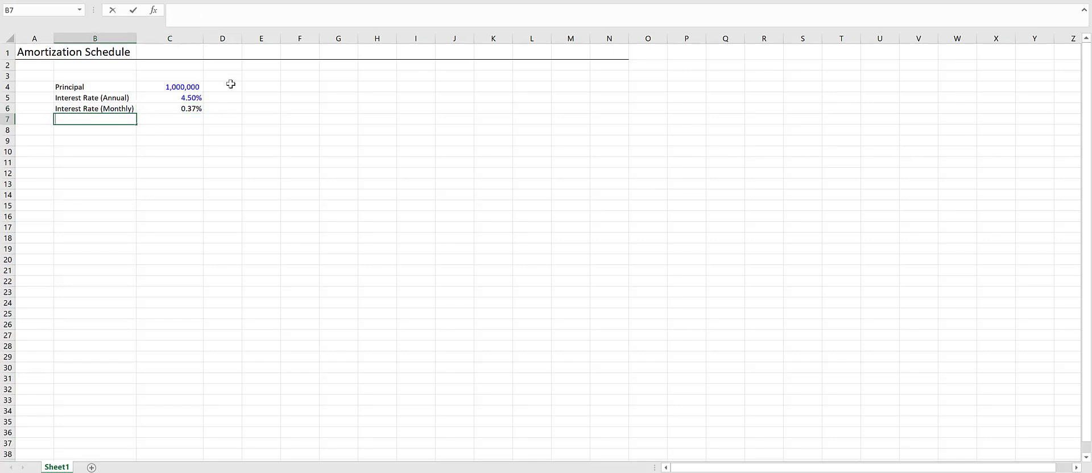
Step: Add Amortization (Yrs) with value 30, displayed as 30 Years via custom format 0 "Years"
text(Amortization (Yrs)
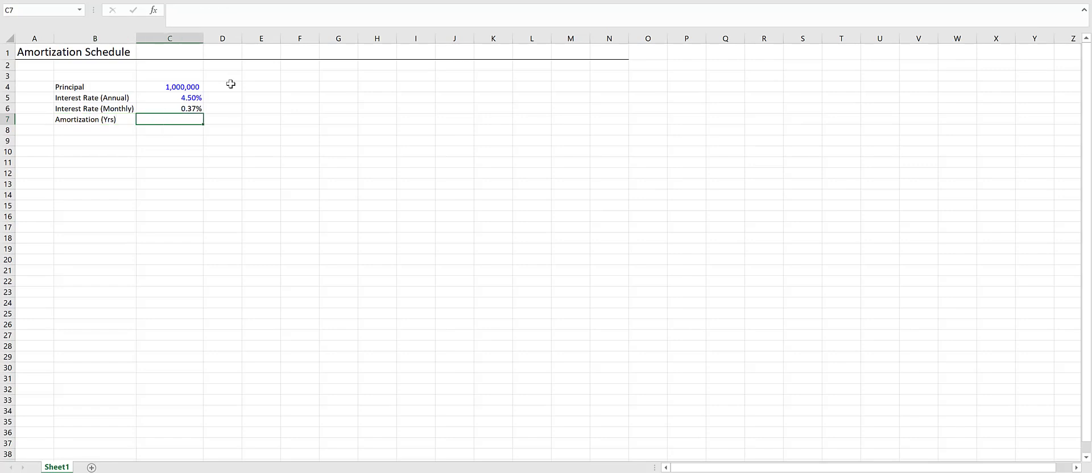
text(30)
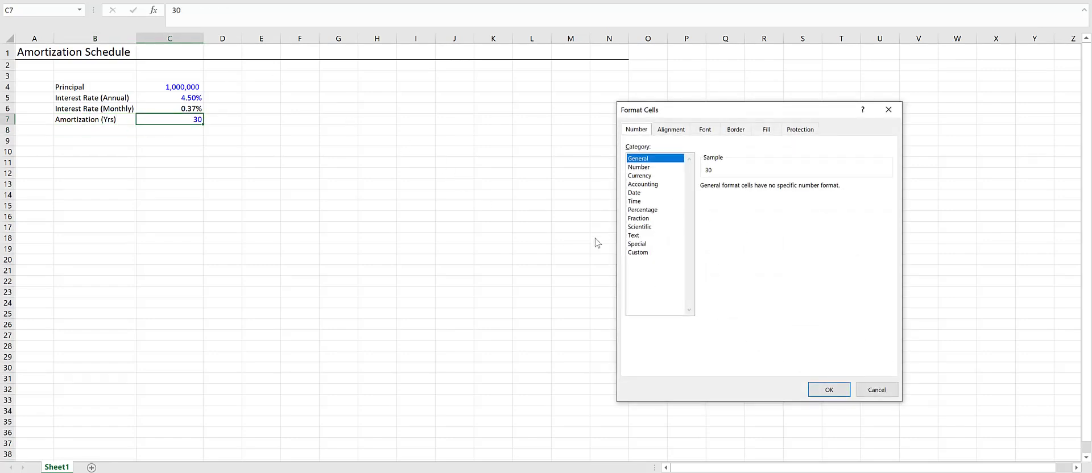
click(638, 253)
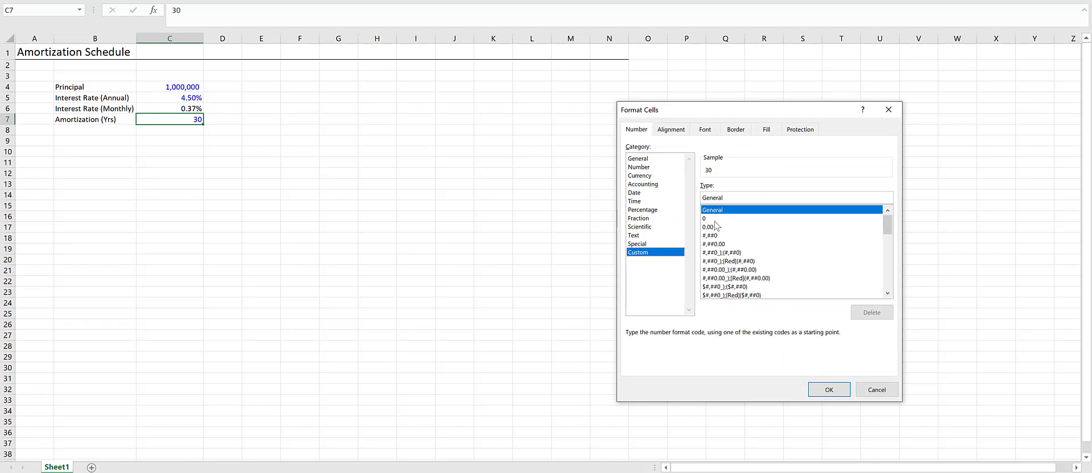
text(0 "Ye)
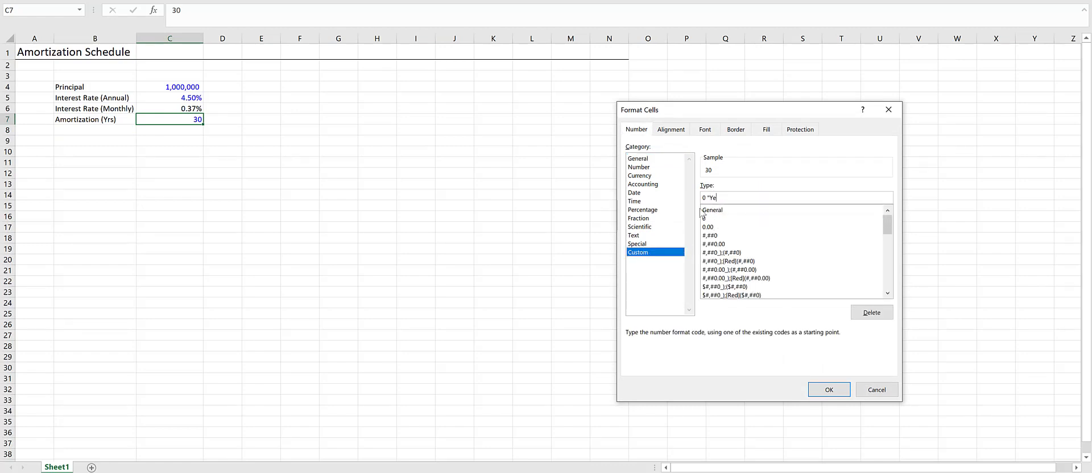
click(828, 390)
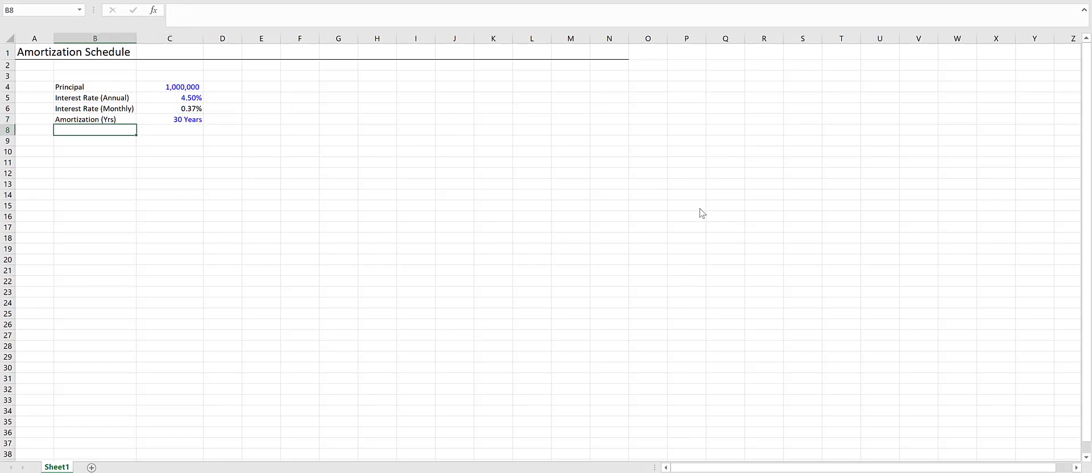
click(170, 120)
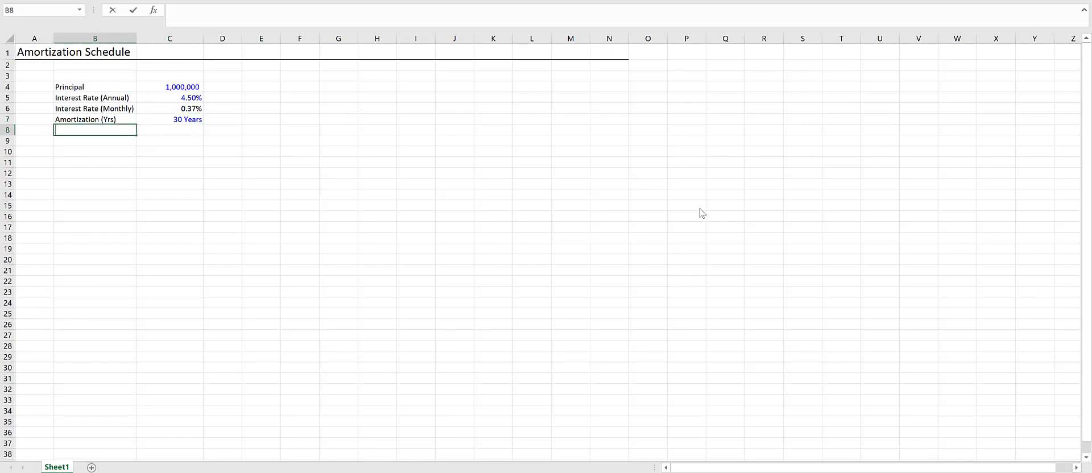
Step: Add Interest Only Period of 12 shown as 12 Months, plus Payoff Month and Payoff Amount labels
text(Interest Only Period (Months)
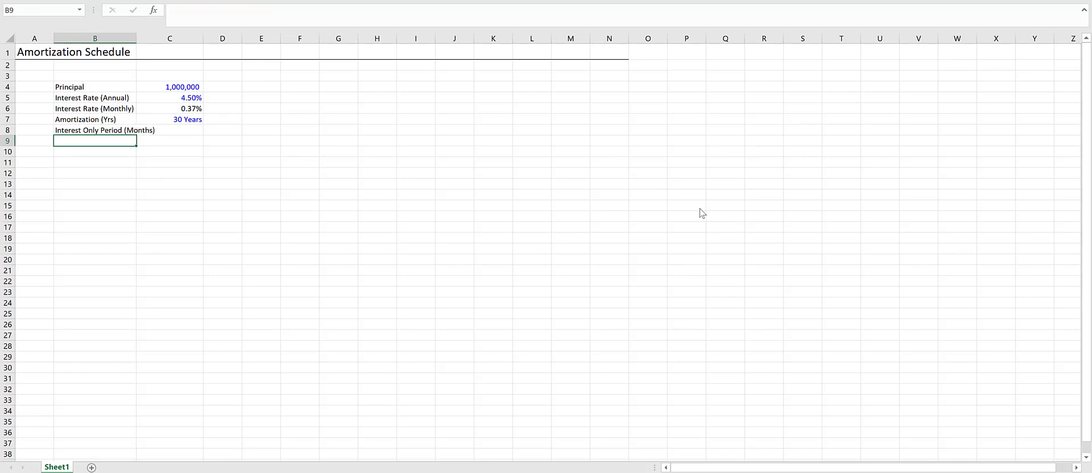
text(12)
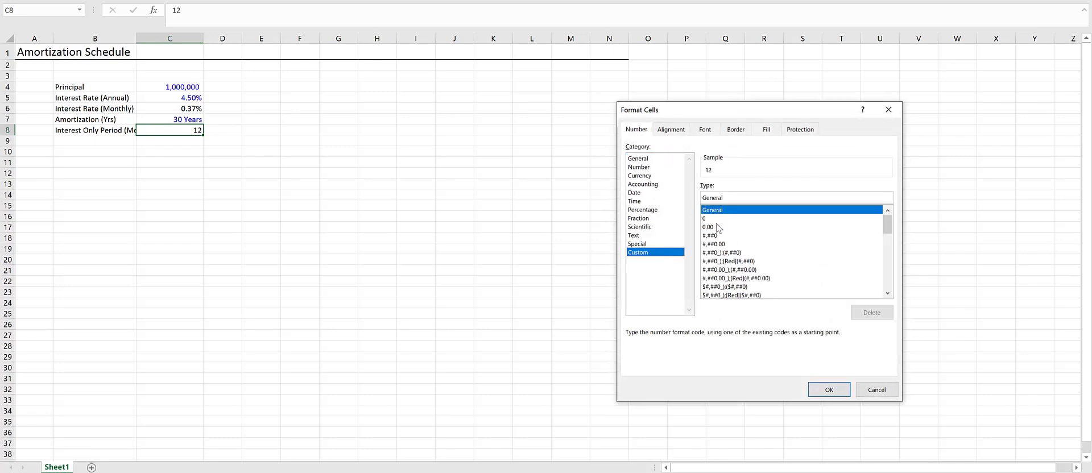
text(0 "M")
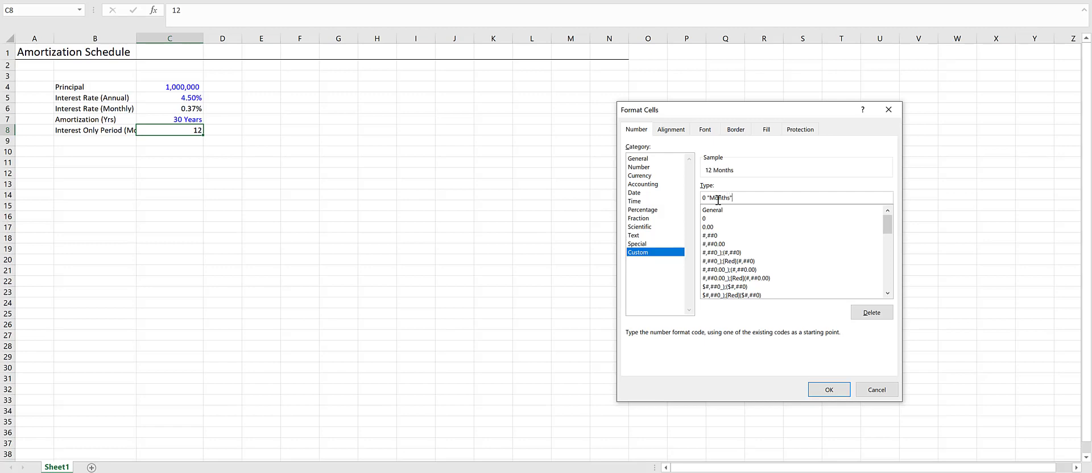
click(828, 390)
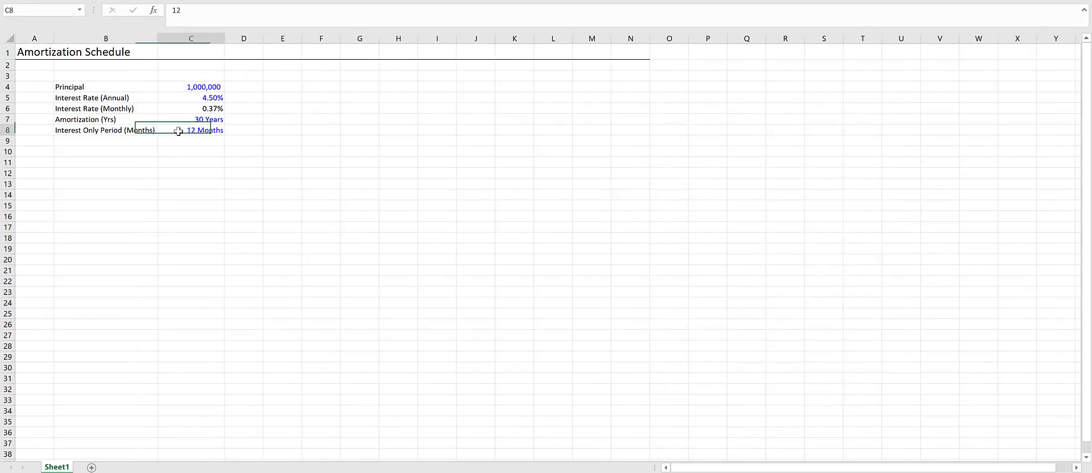
text(Payoff Amount)
click(283, 87)
text(Payoff Month)
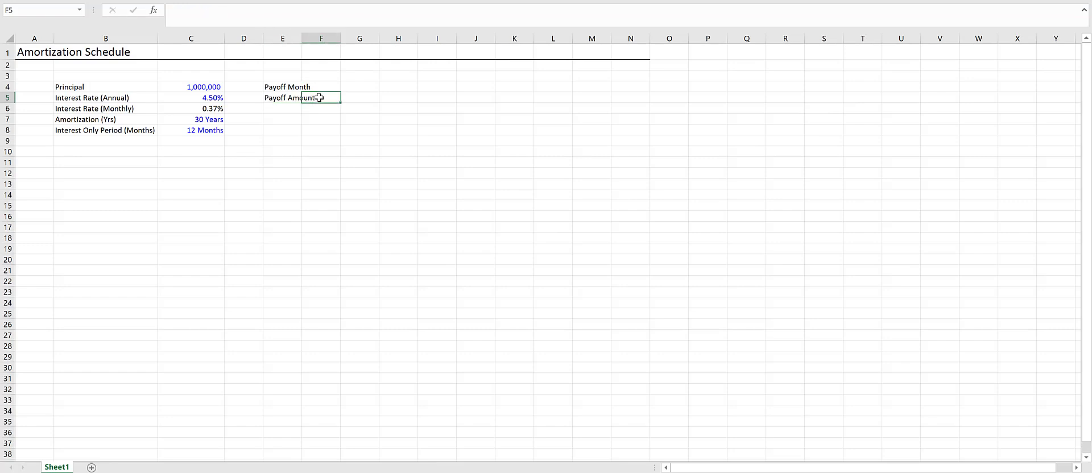
click(359, 87)
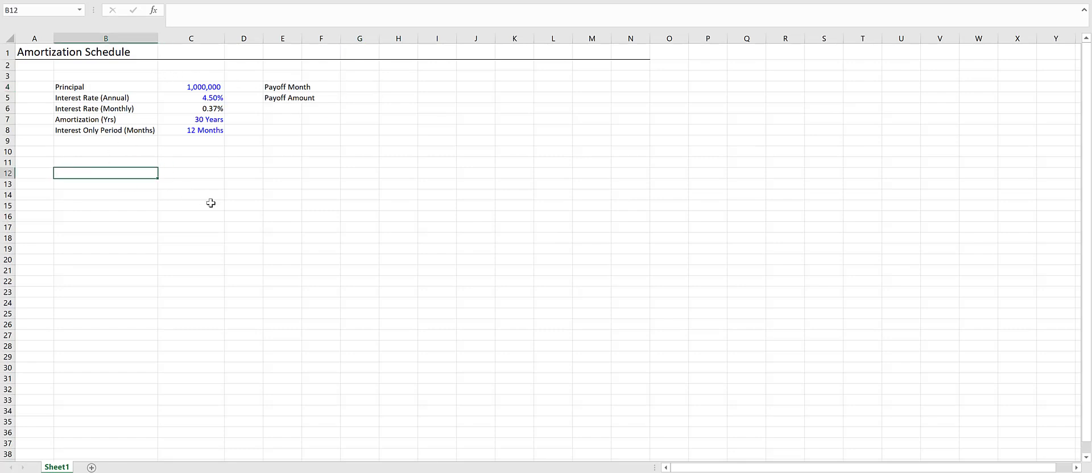
Step: Enter centred headers Month through EoP Balance in B12:H12 and set column width to 25
text(Month)
click(192, 173)
text(Period)
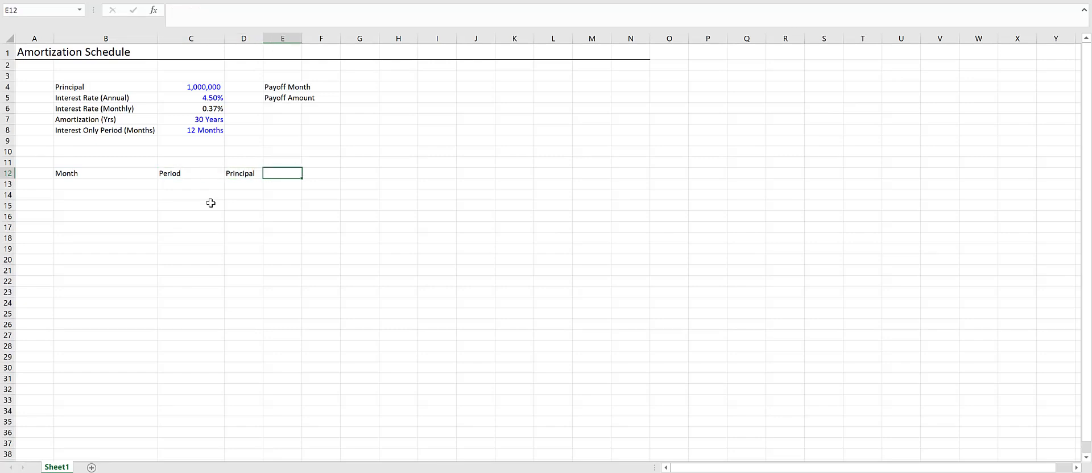
text(Payment)
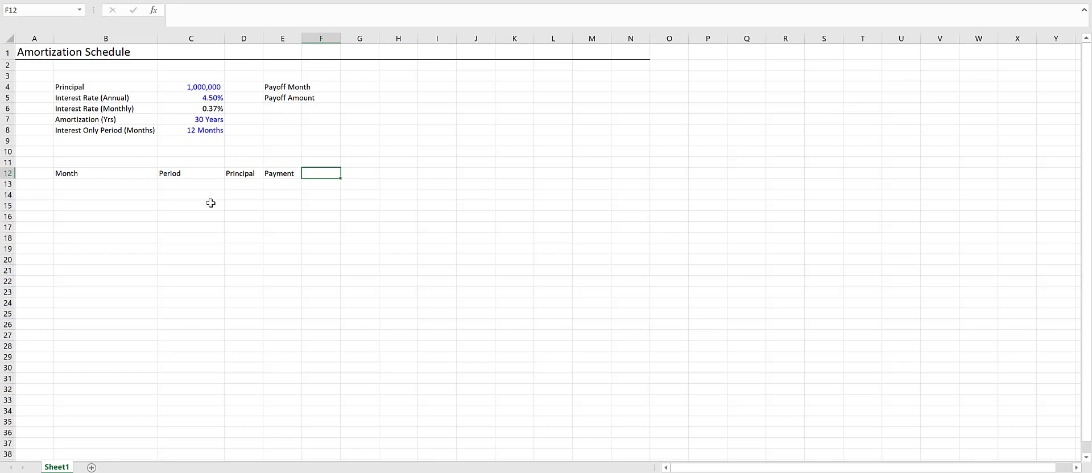
text(Principal PMT)
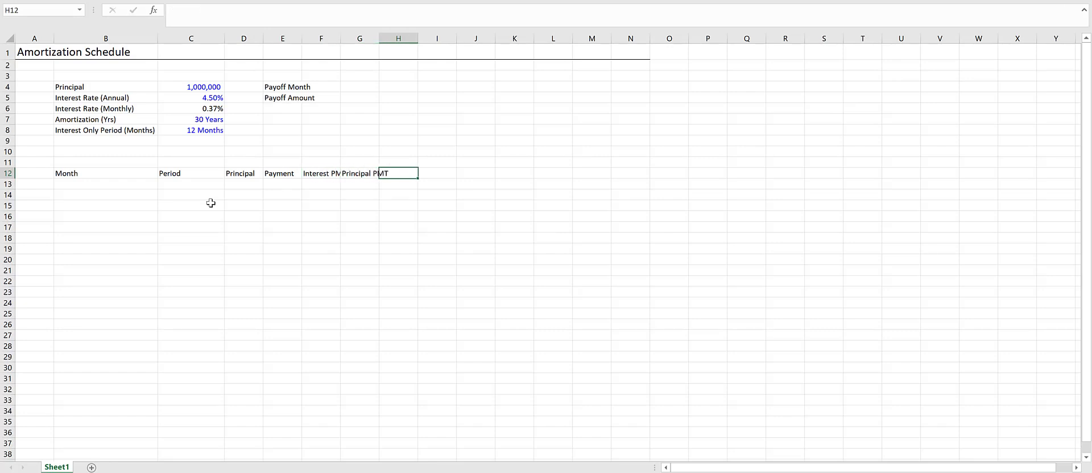
text(EoP Balance)
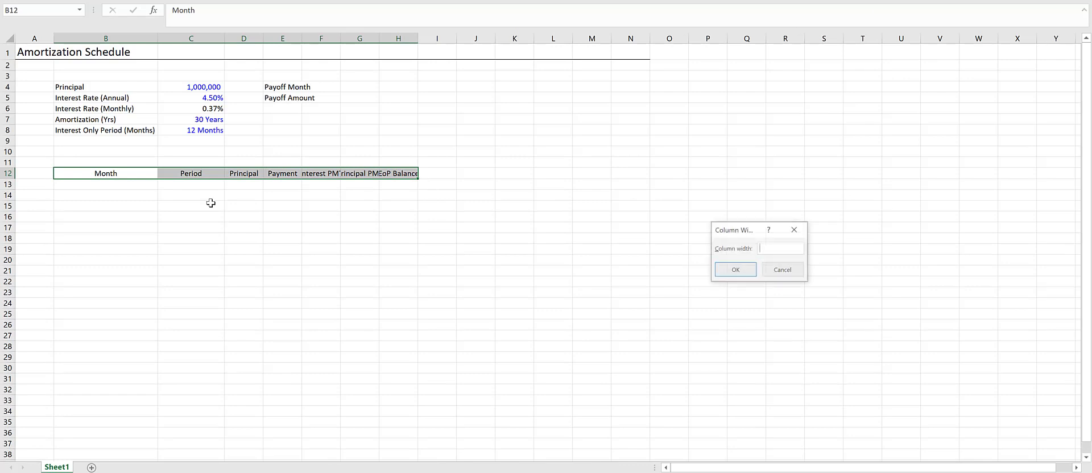
text(25)
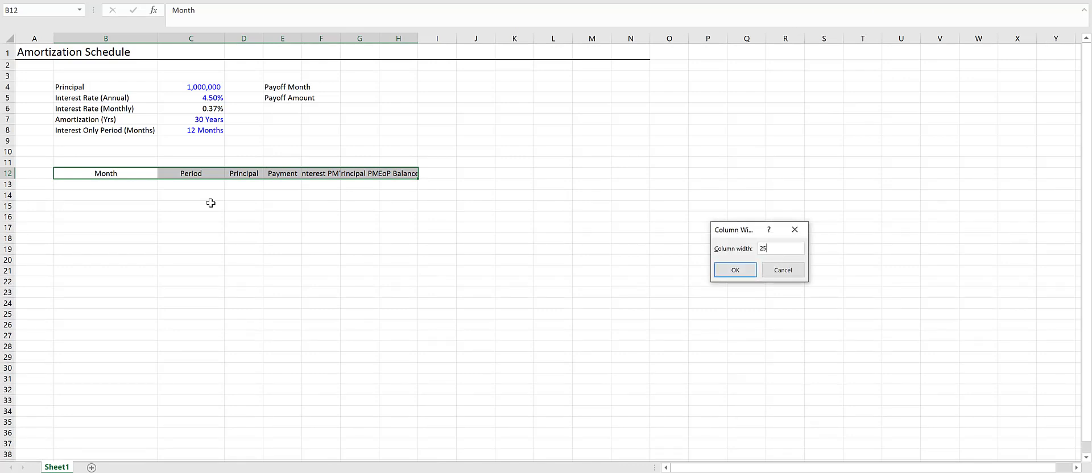
click(735, 270)
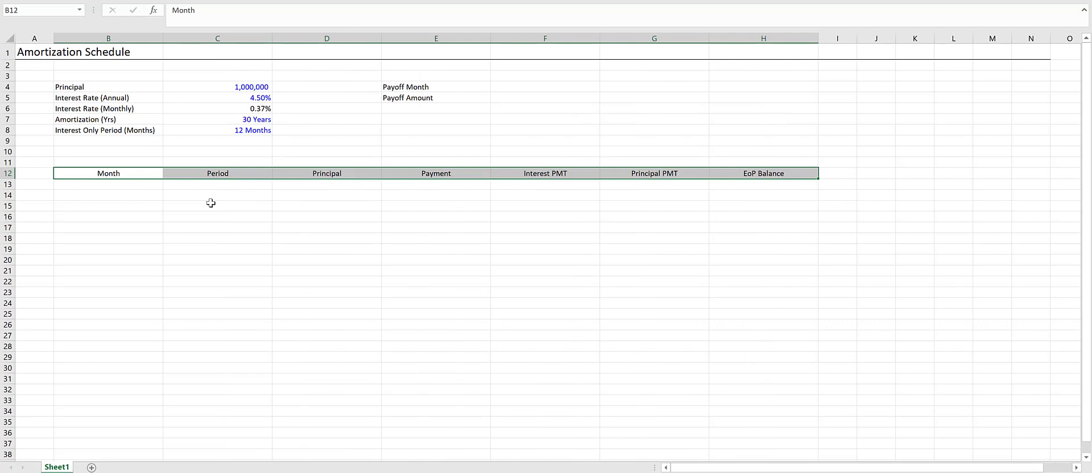
Step: Put 1 in B13 and fill =B13+1 down column B for every month
key(enter)
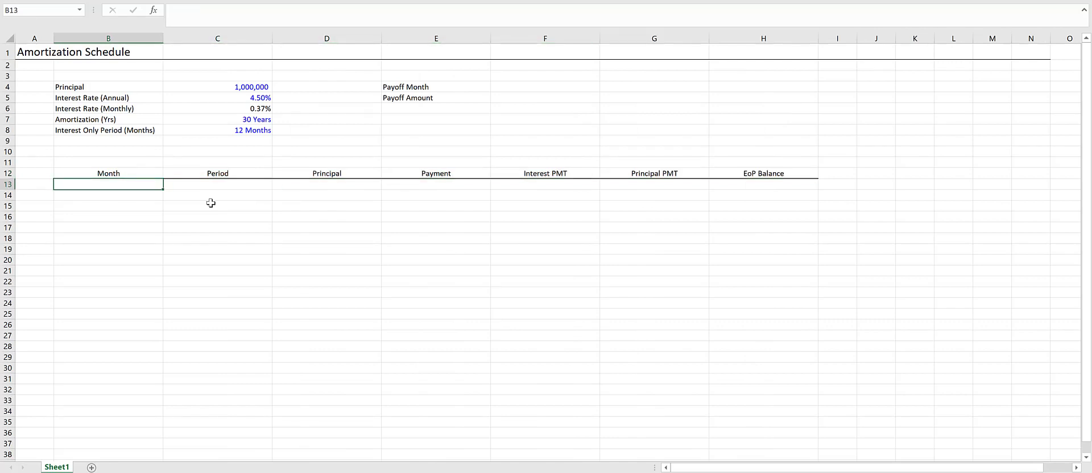
text(1)
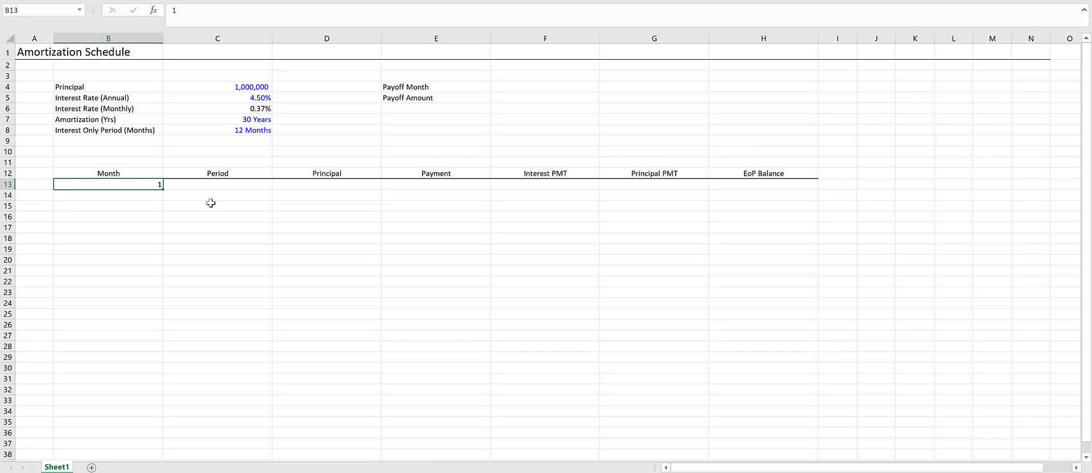
text(=B13+1)
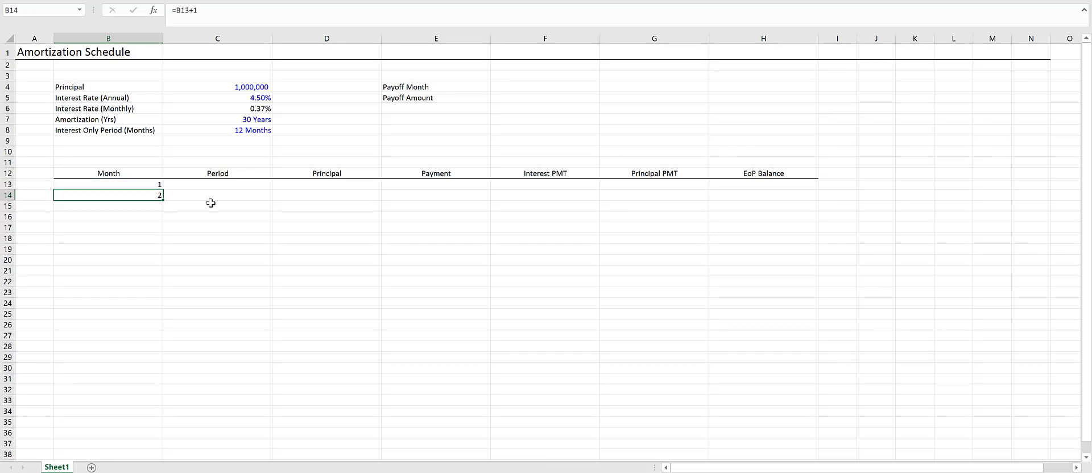
scroll(down, 3)
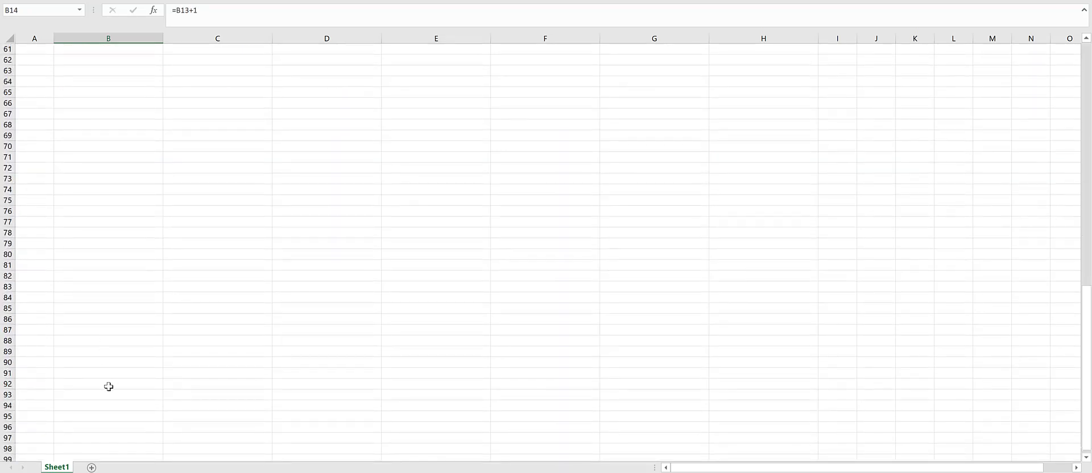
scroll(down, 3)
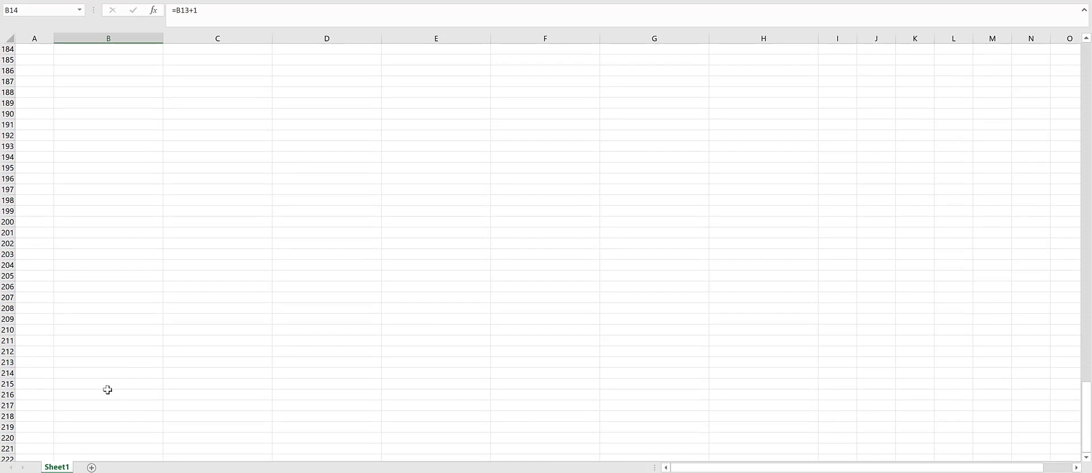
scroll(down, 3)
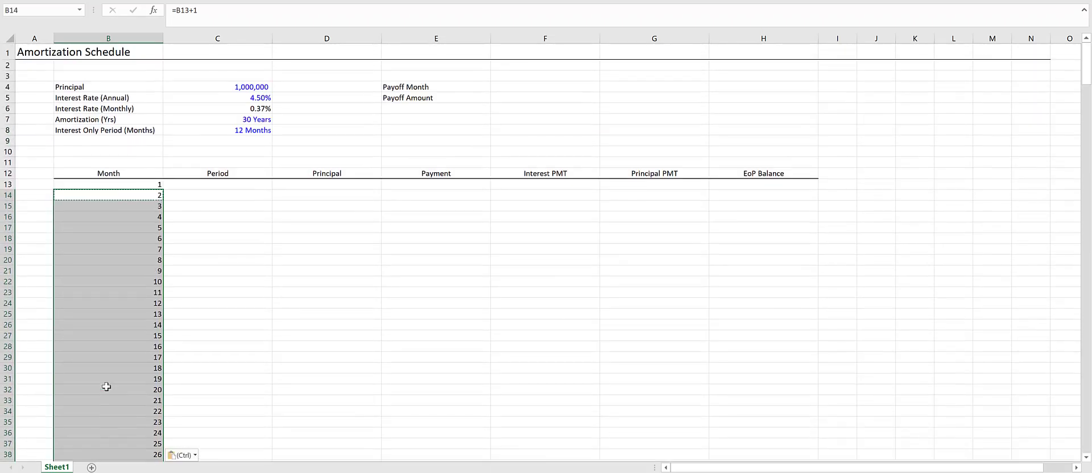
scroll(down, 3)
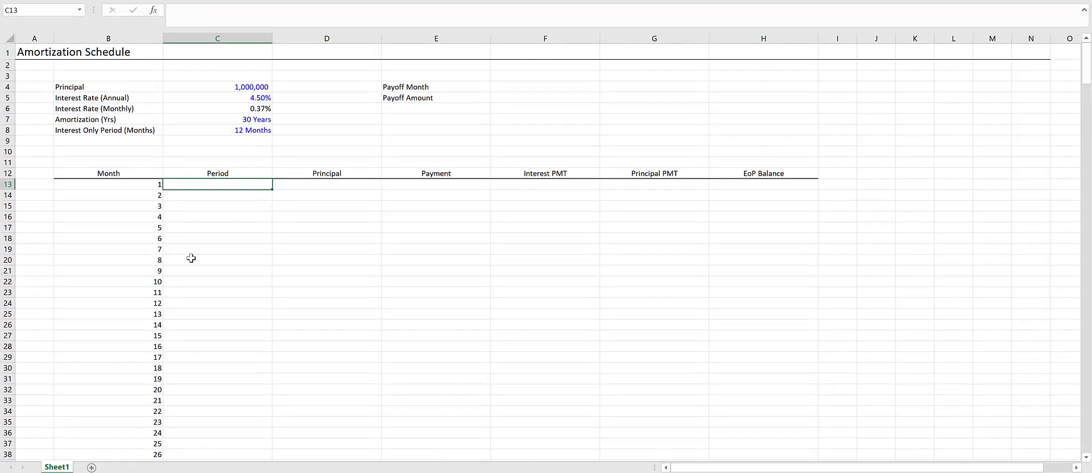
Step: Enter an IF formula in C13 returning I/O while month ≤ $C$8, otherwise month minus the interest-only period
text(=IF()
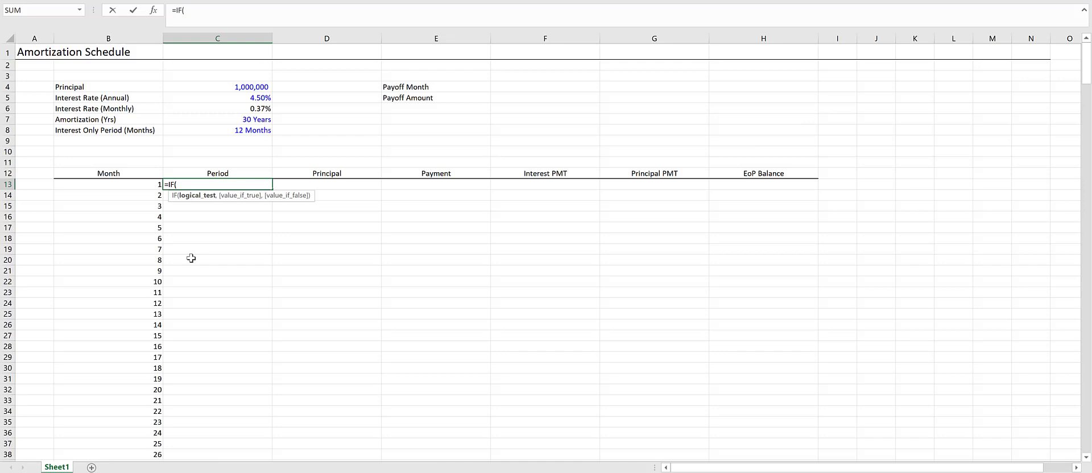
click(108, 184)
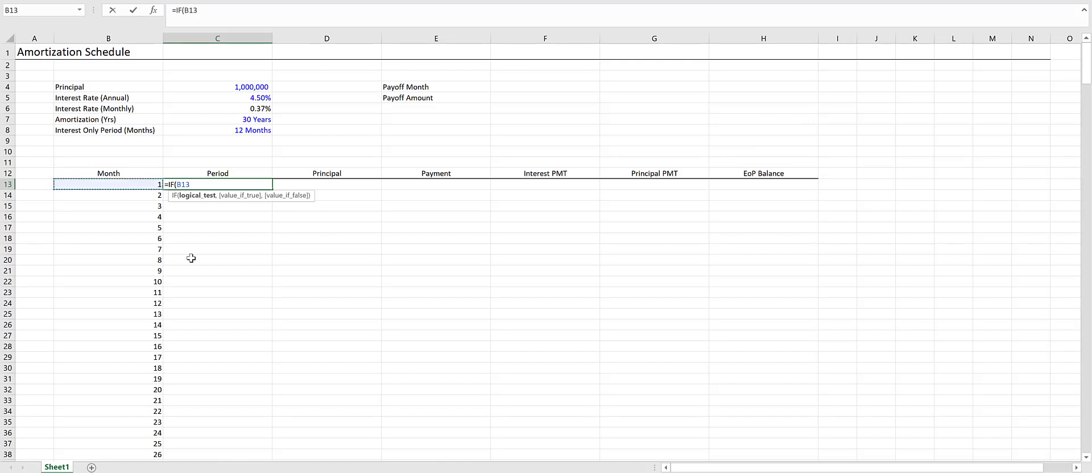
click(216, 142)
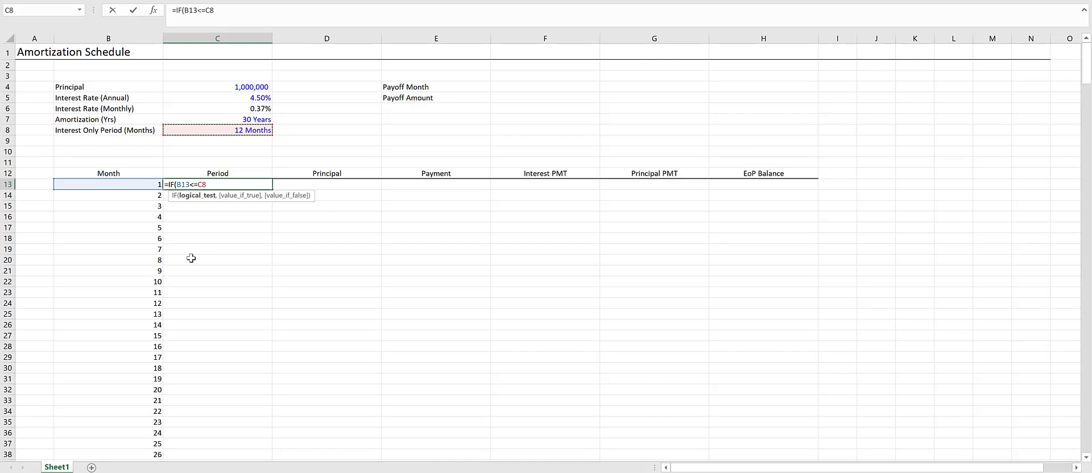
key(f4)
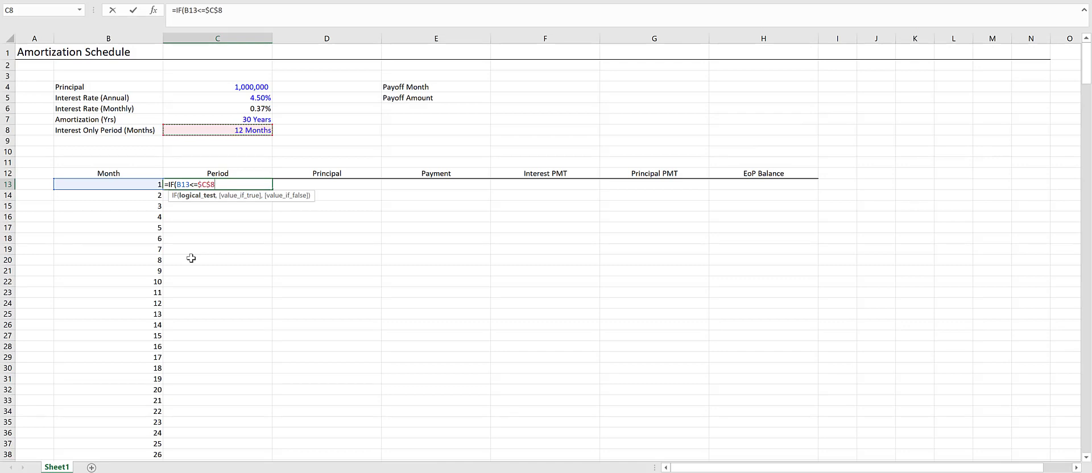
text(,")
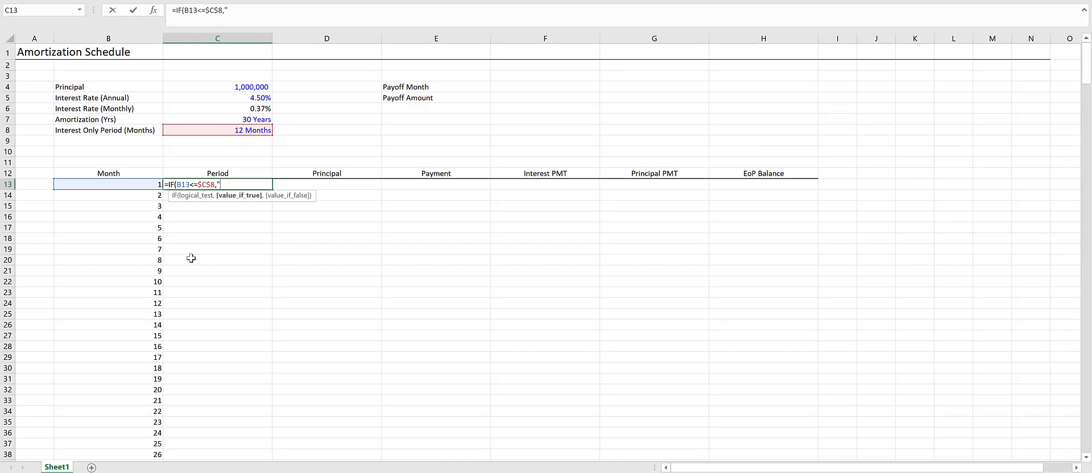
text(I/O)
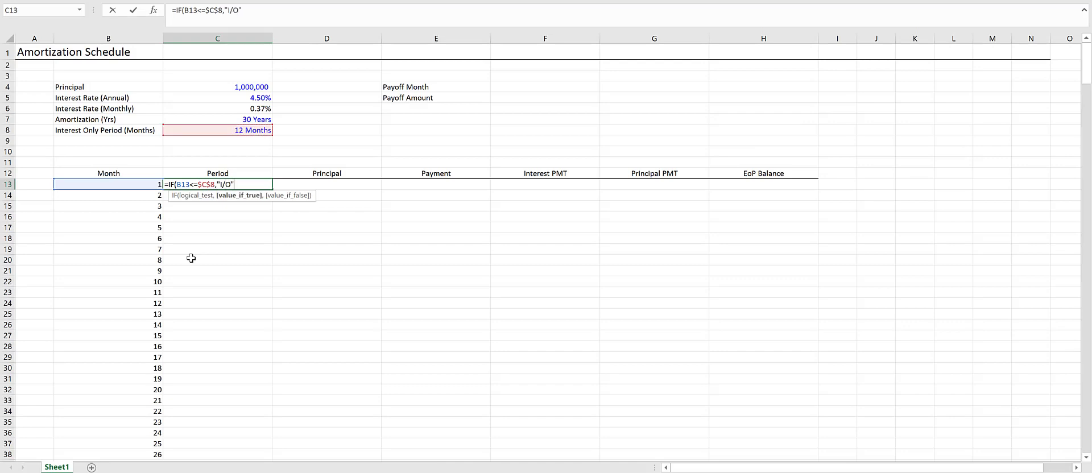
text(,)
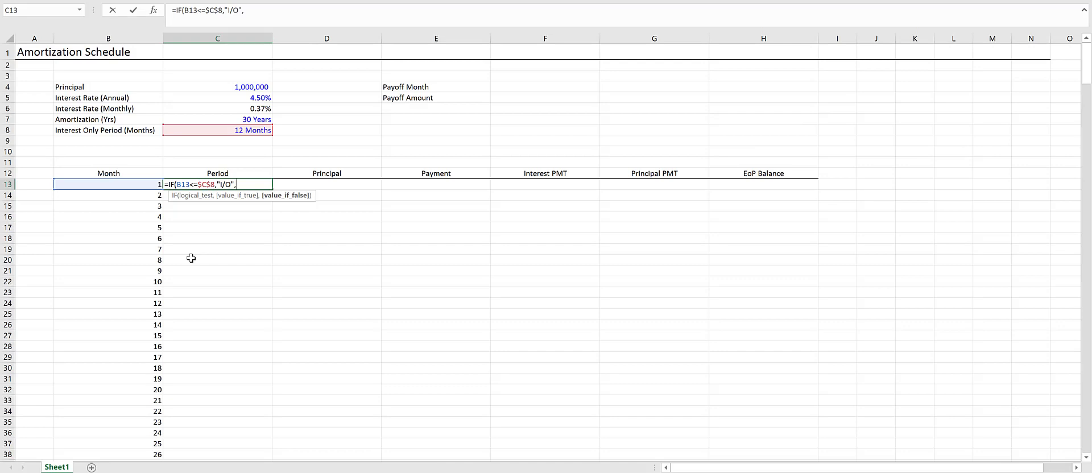
mouse_move(192, 238)
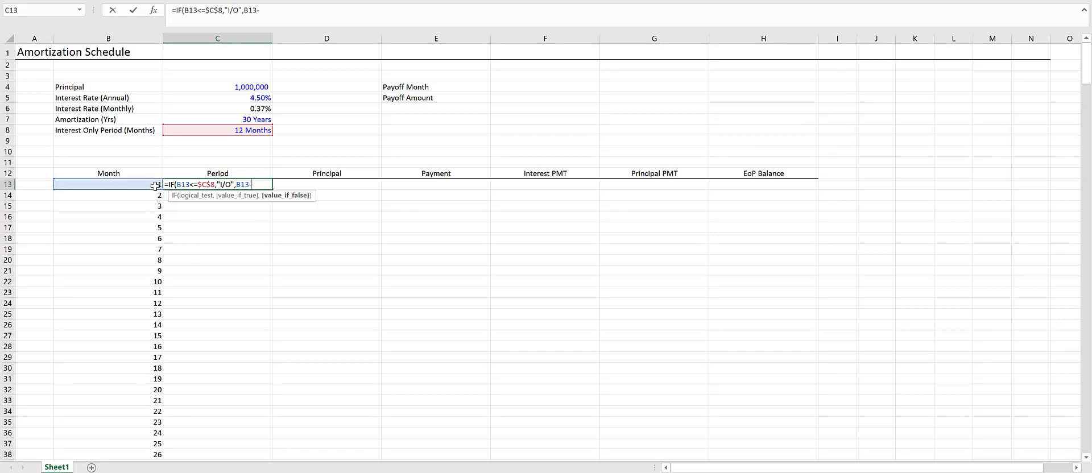
click(249, 130)
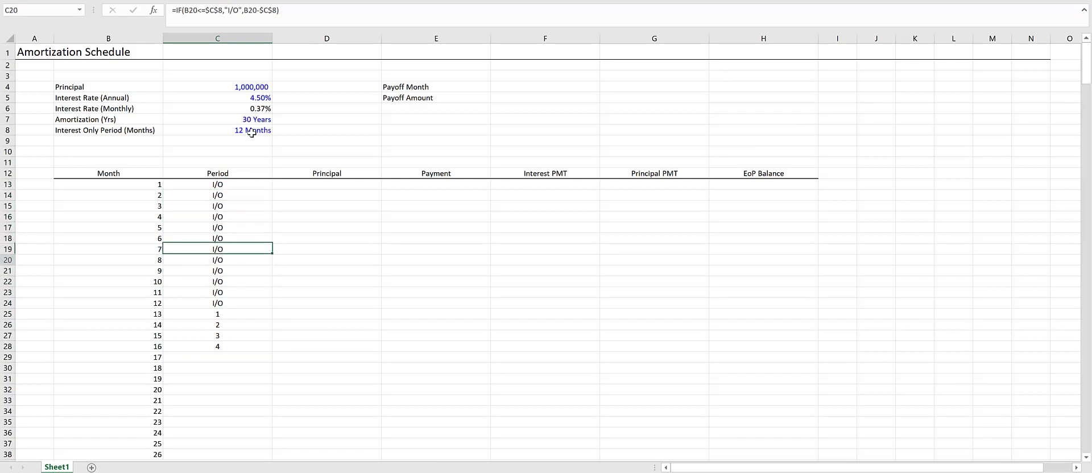
Step: Spot-check the Period formula results for months 13 and 15
click(217, 346)
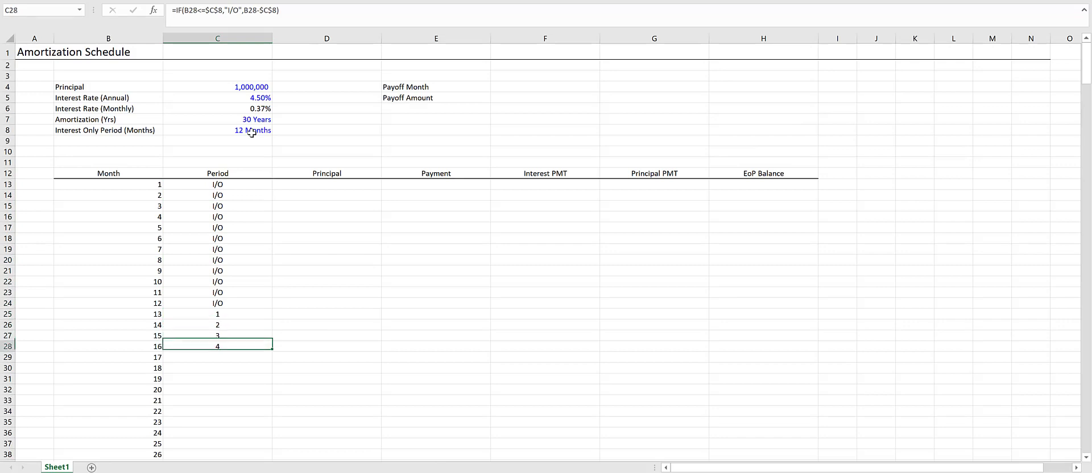
click(217, 313)
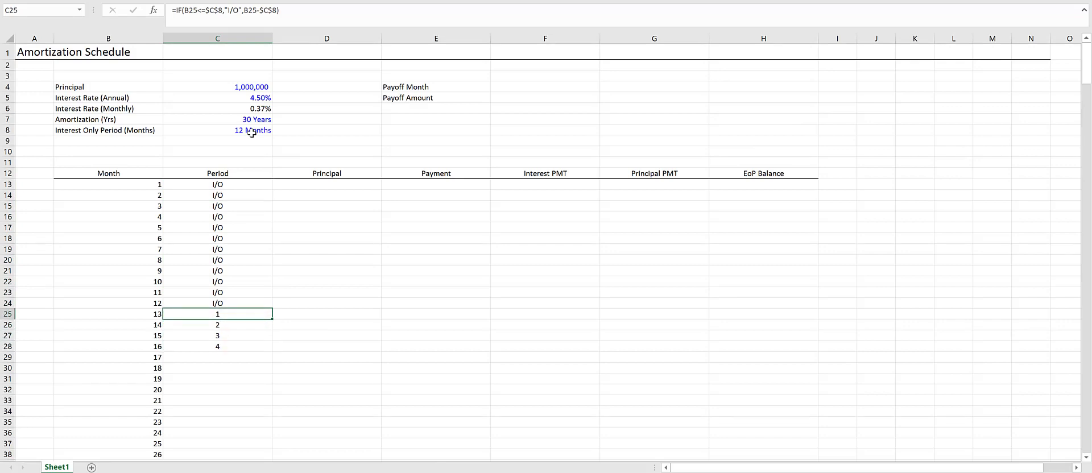
click(217, 335)
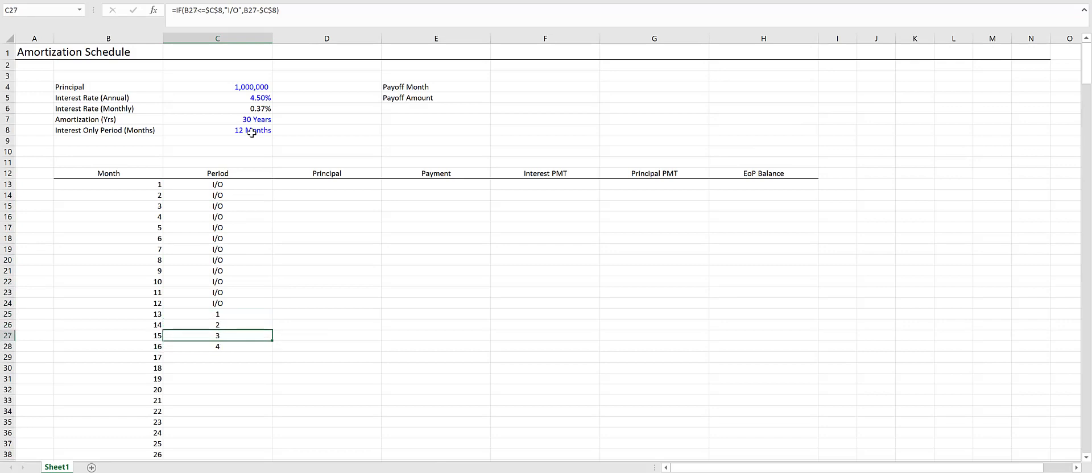
click(216, 313)
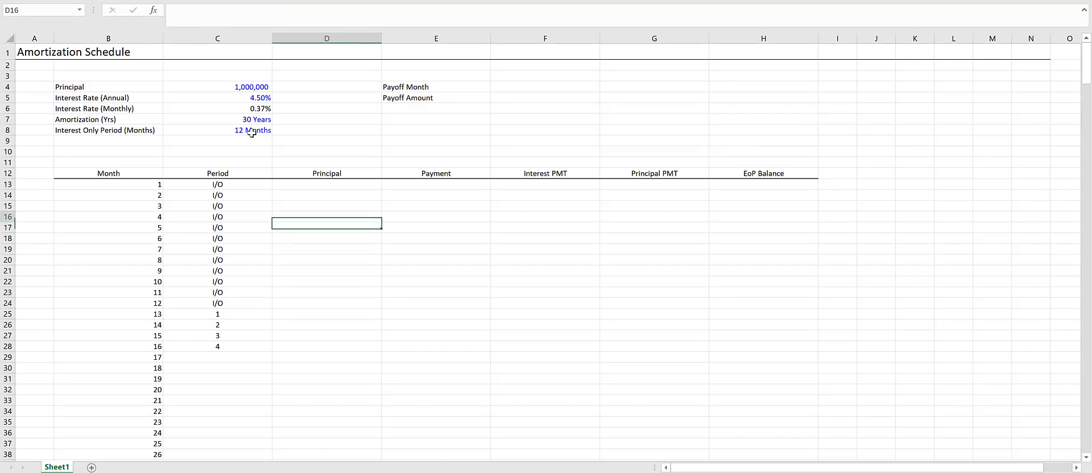
Step: Link D13 to the $C$4 principal and start an IF formula in G13
text(=)
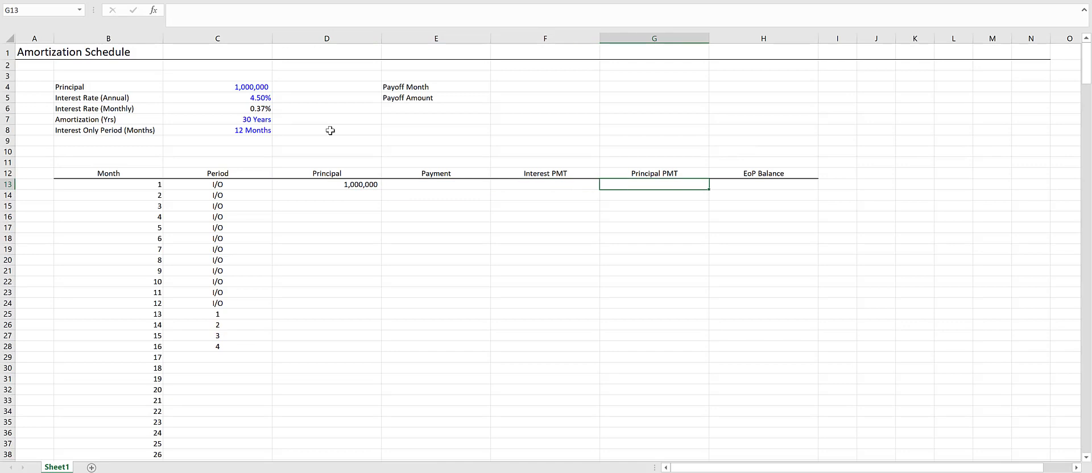
text(=if)
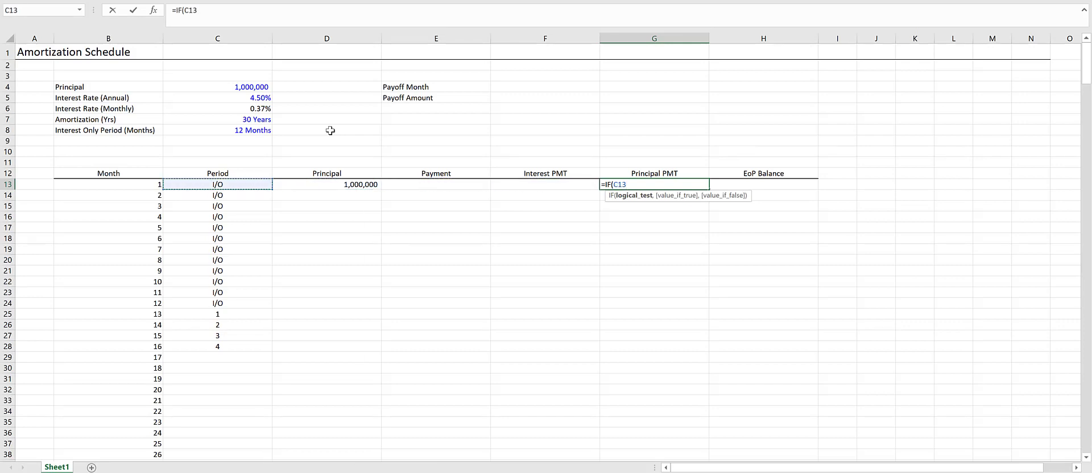
Step: Complete G13 as =IF(C13="I/O",0,-PPMT($C$6,C13,$C$7*12,$C$4))
text(=")
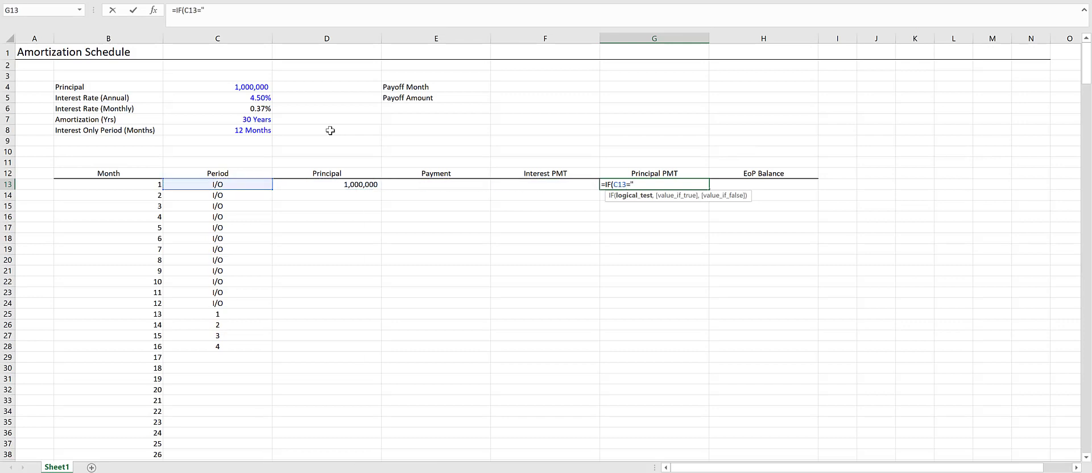
text(I/O",)
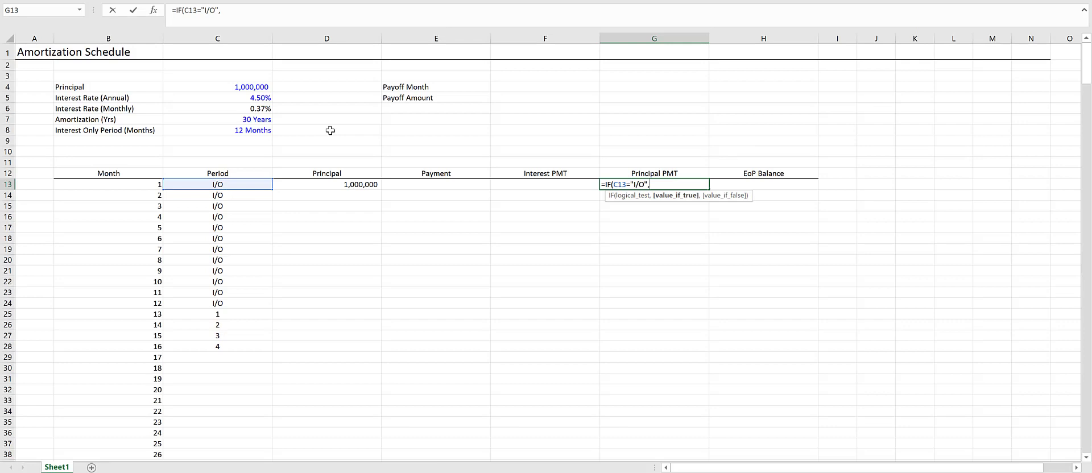
text(,0,)
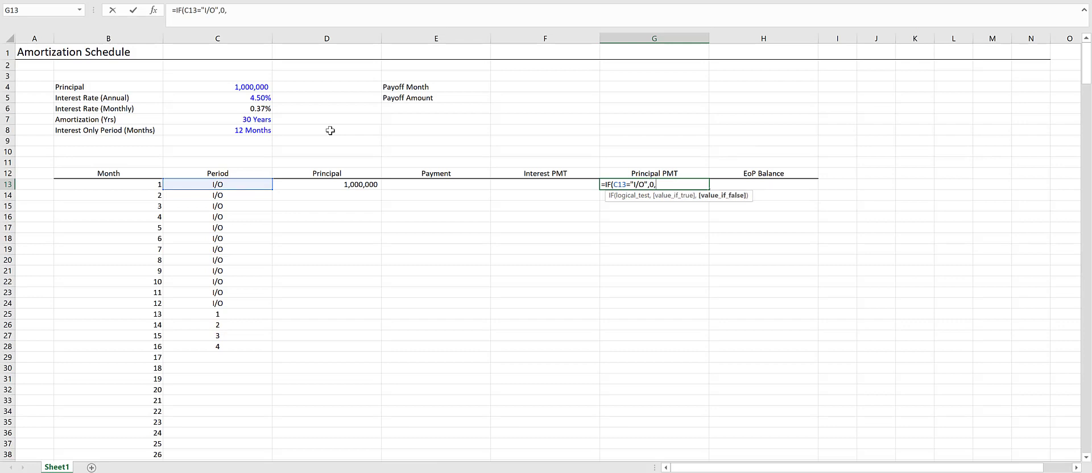
text(-)
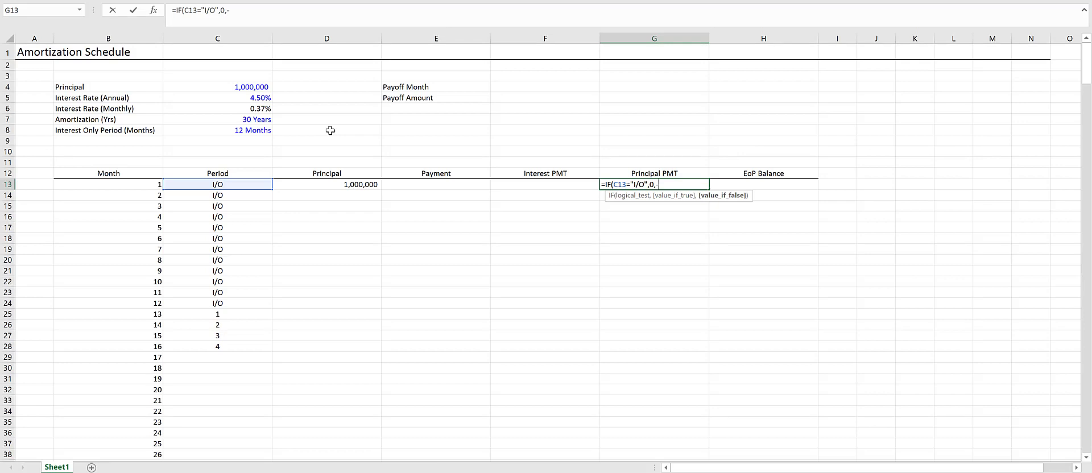
text(PPMT()
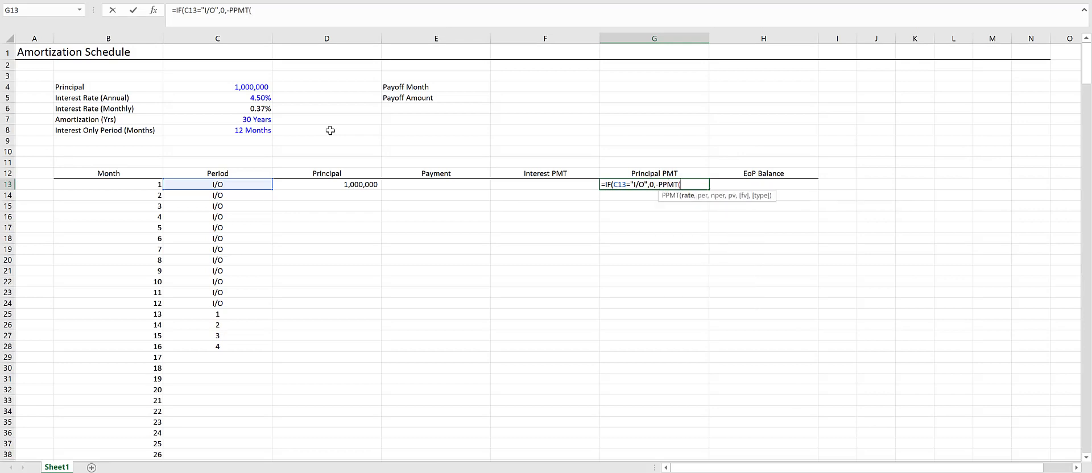
mouse_move(340, 124)
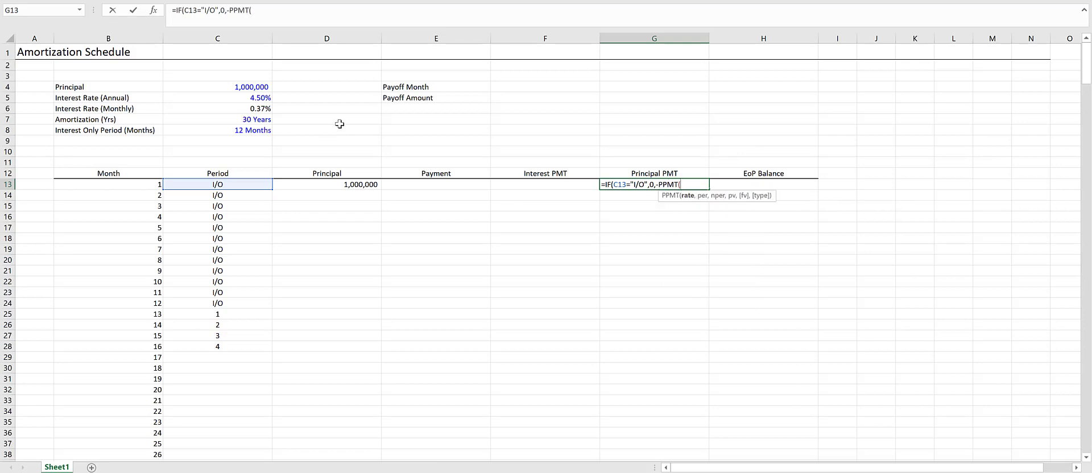
click(217, 108)
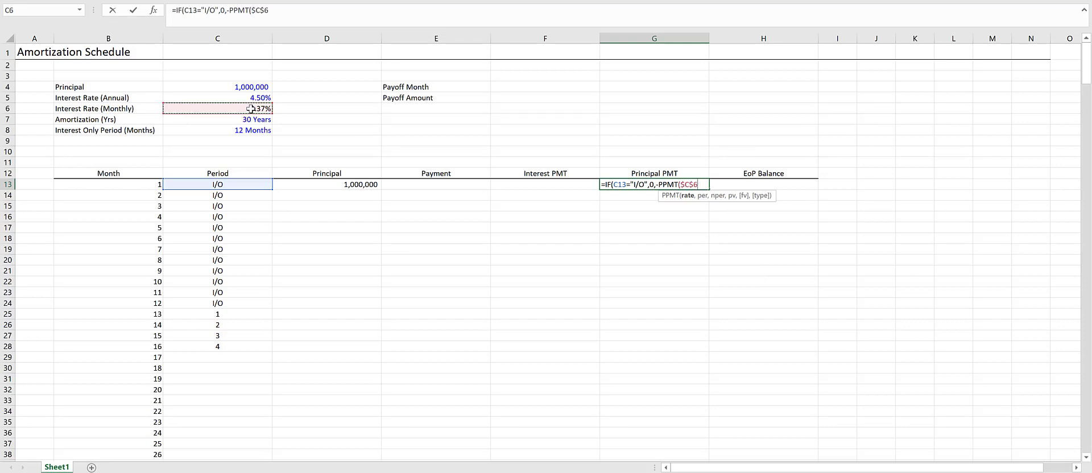
click(218, 108)
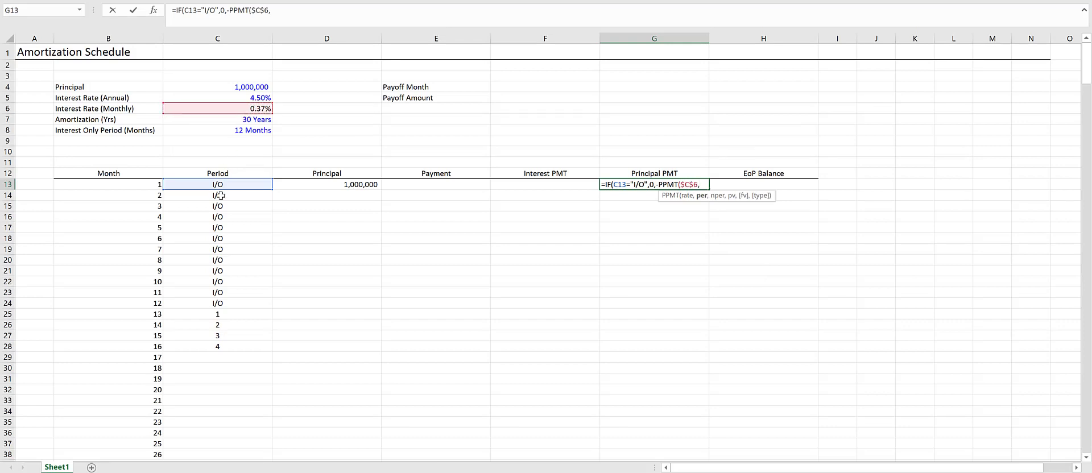
click(217, 184)
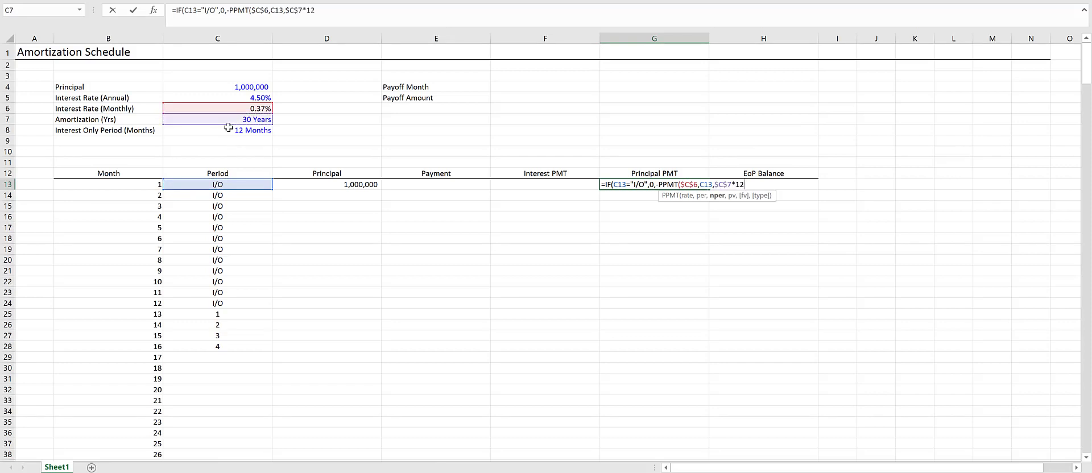
text(,)
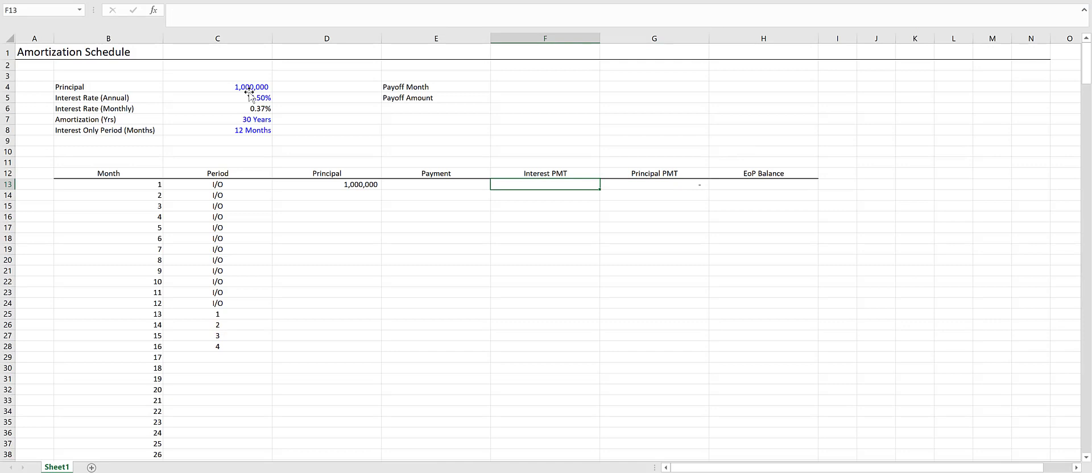
Step: Enter month 1 interest =$C$6*D13 (3,675, no decimals) and set Payment =F13
click(217, 108)
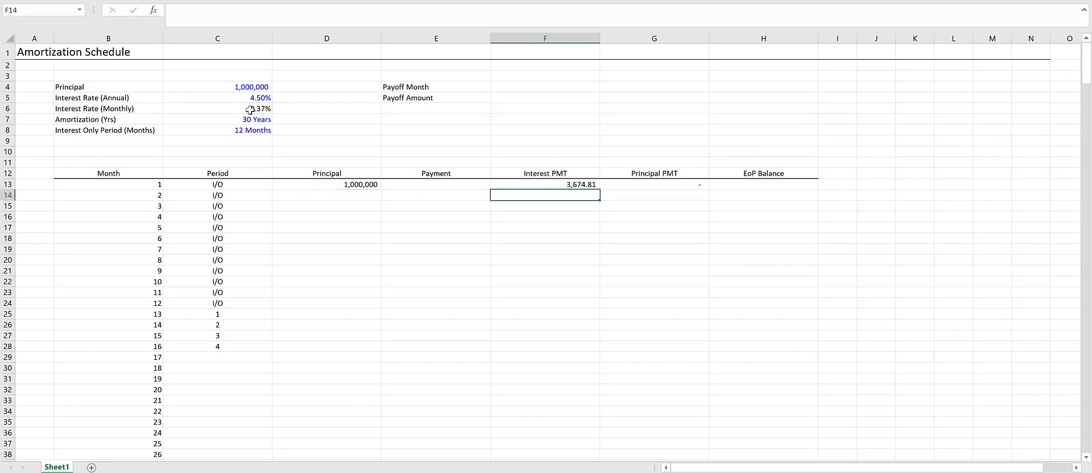
click(545, 184)
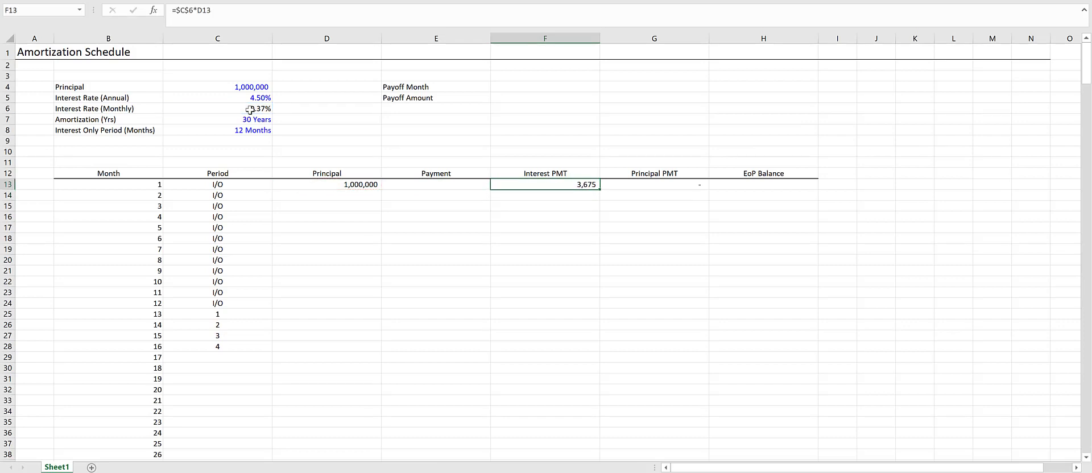
click(436, 183)
text(=F13)
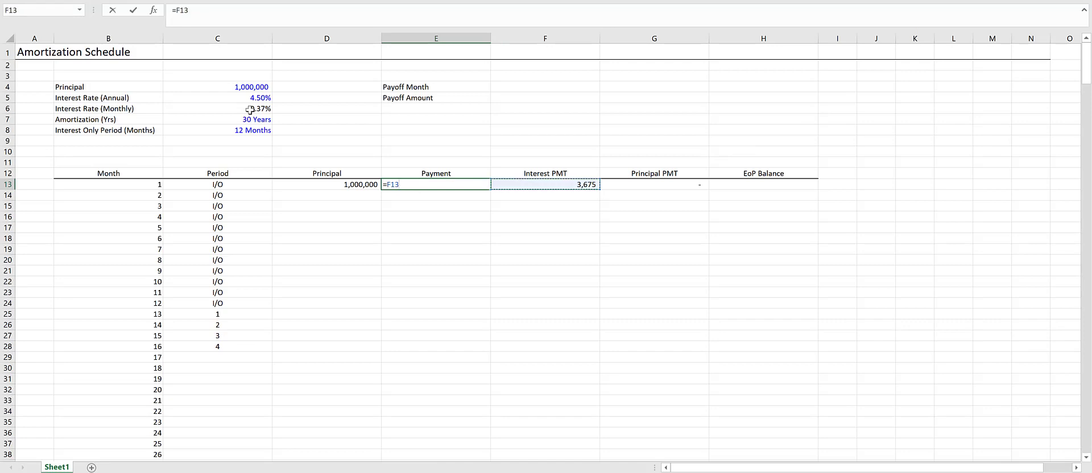
click(654, 184)
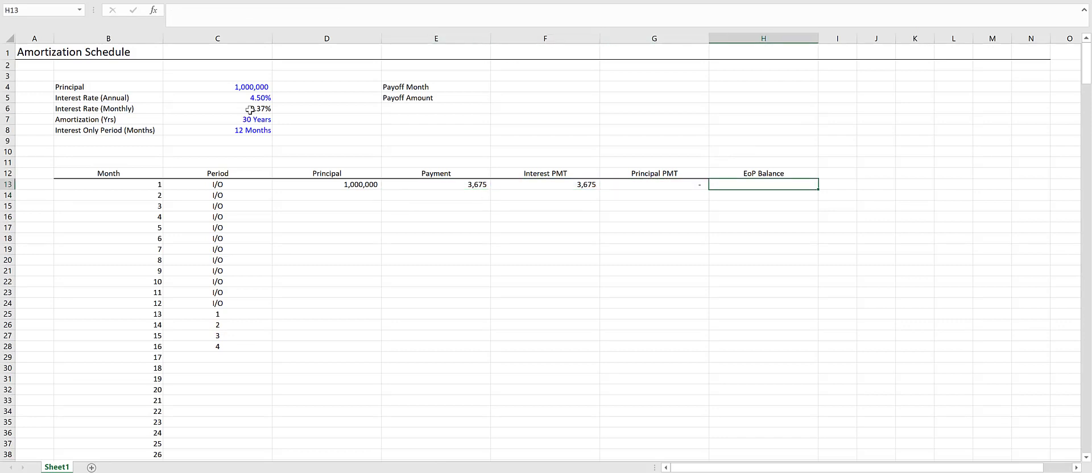
Step: Set ending balance =D13-G13 and month 2 principal =H13, then fill formulas to row 28
text(=D13)
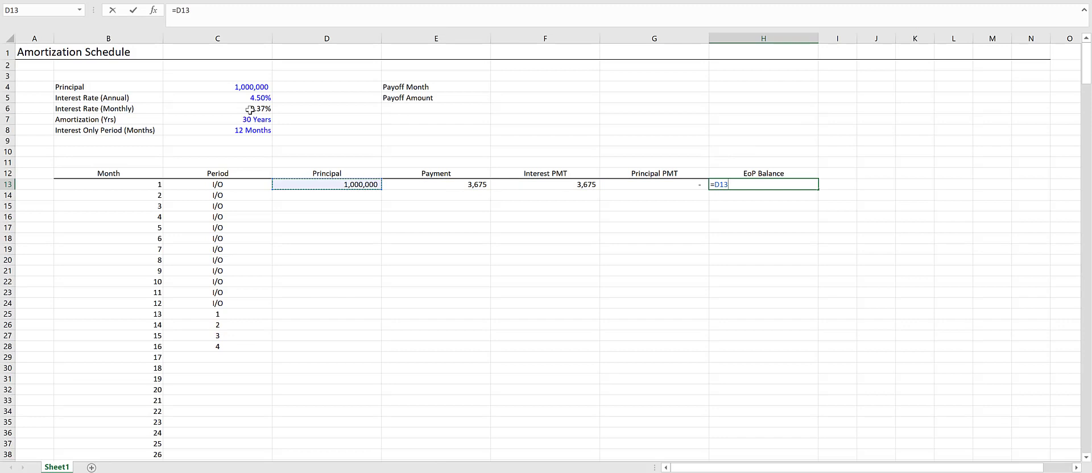
text(-)
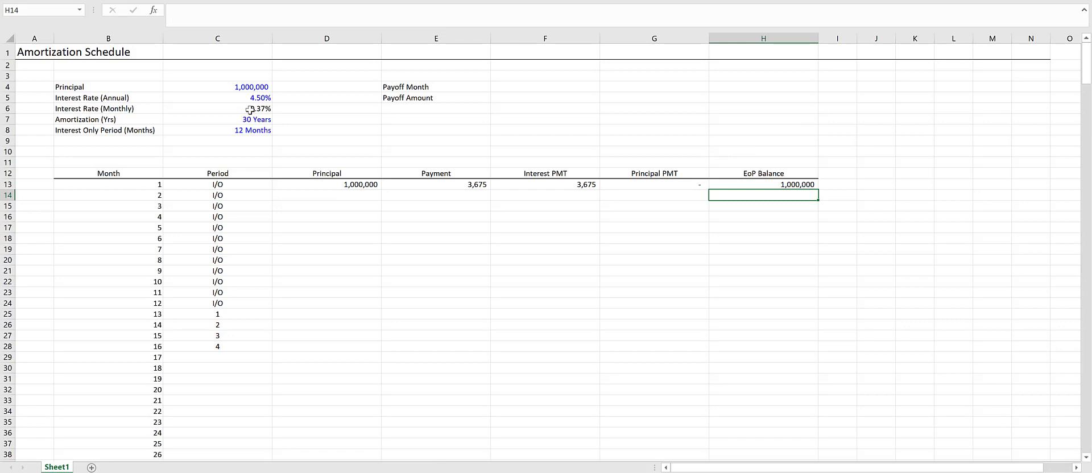
click(436, 196)
text(=)
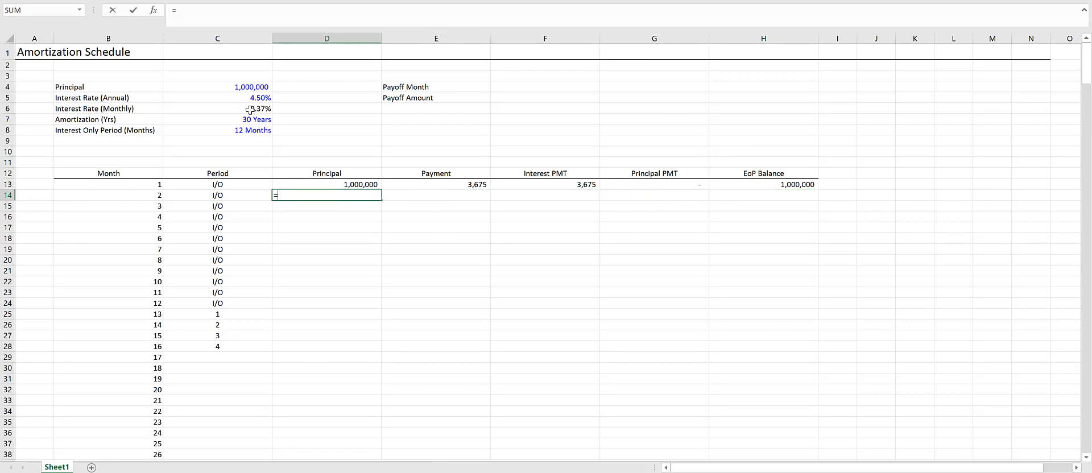
click(763, 195)
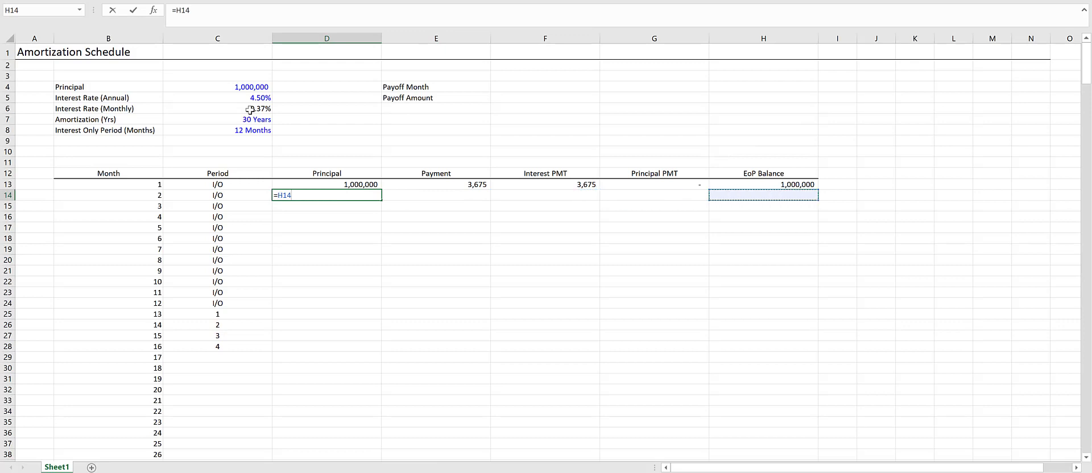
click(762, 184)
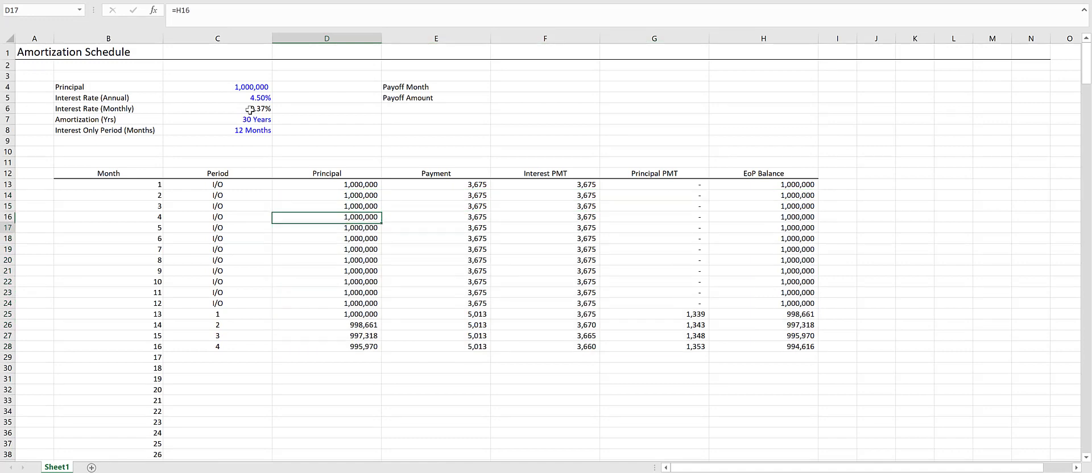
click(217, 347)
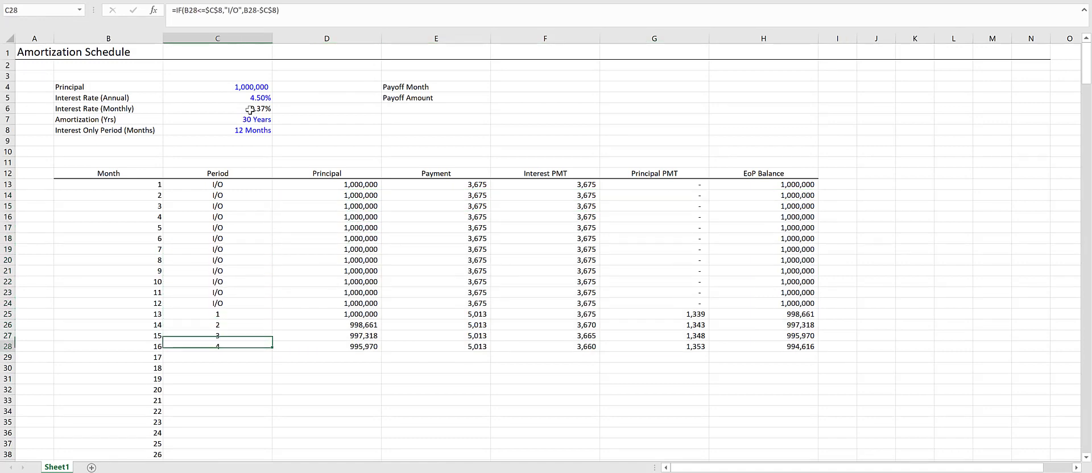
Step: Test the interest-only period at 24, then set it back to 12
scroll(down, 3)
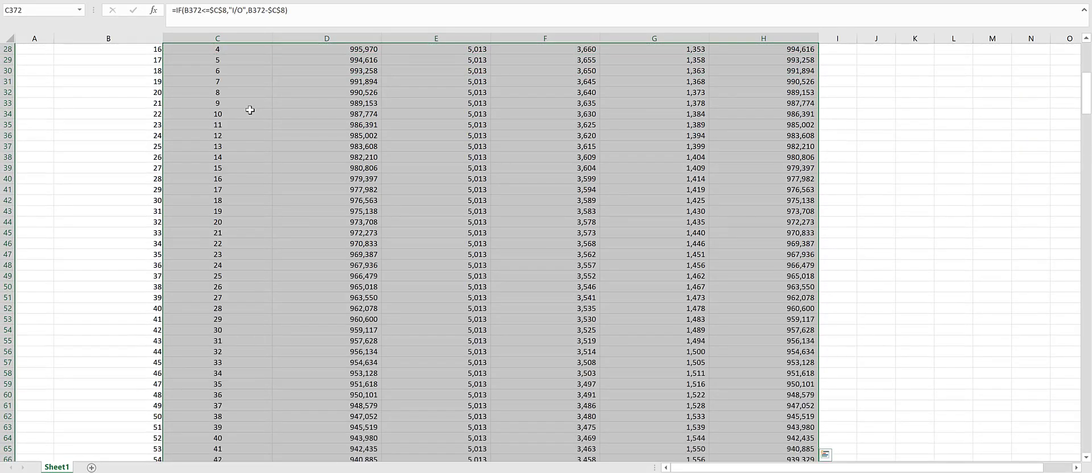
scroll(down, 3)
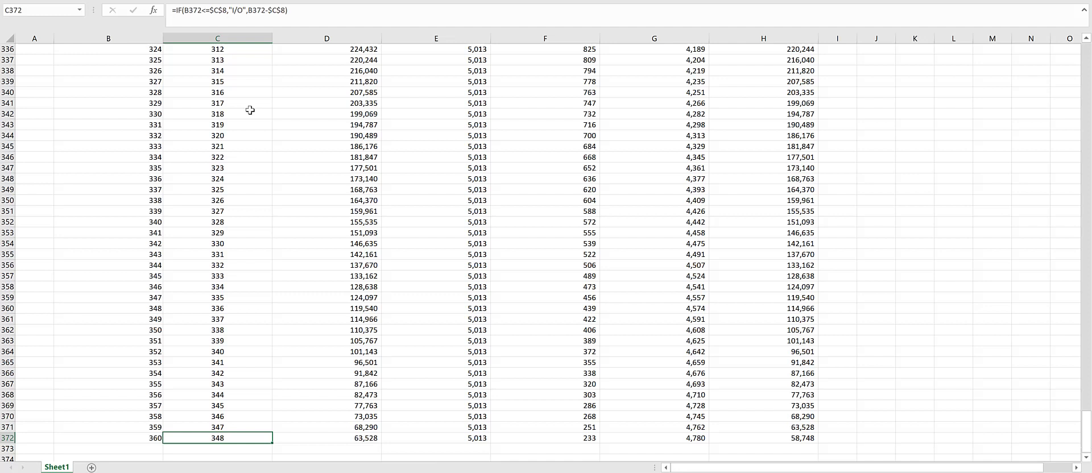
click(763, 438)
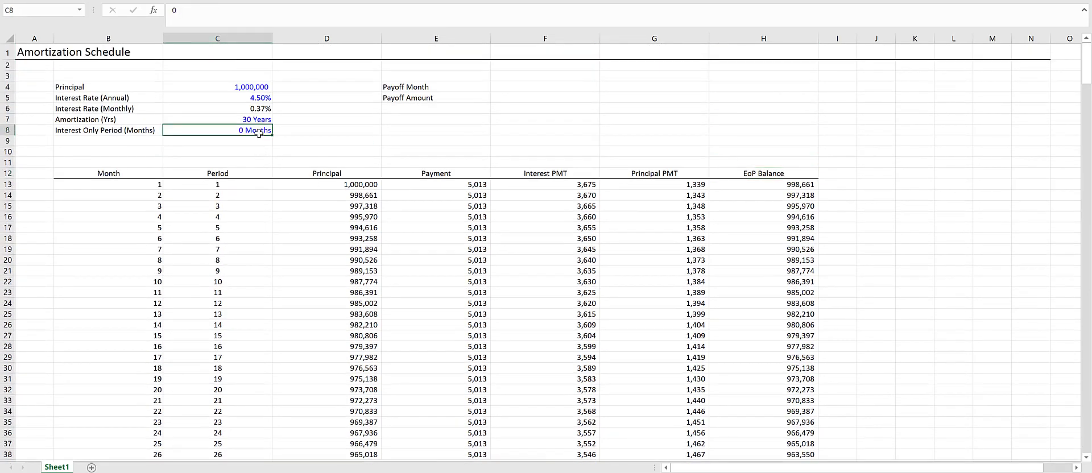
text(24)
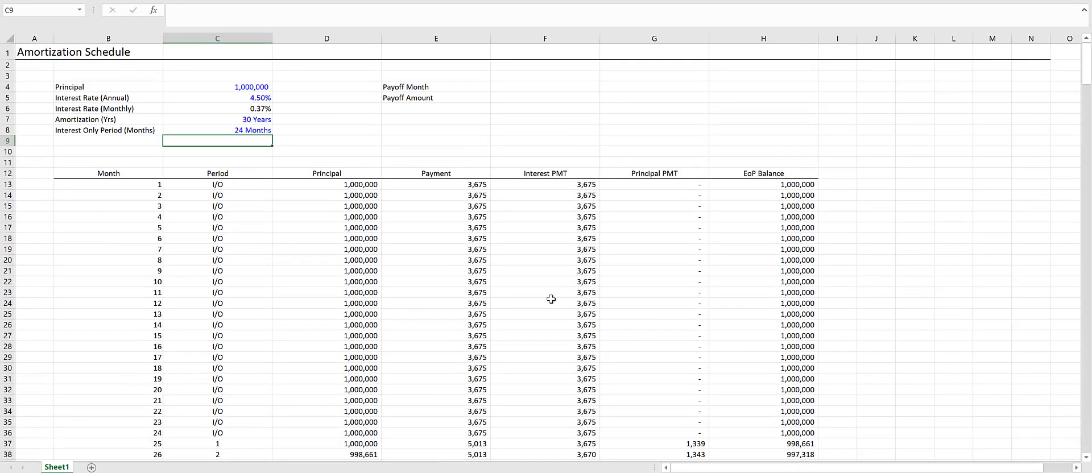
text(12)
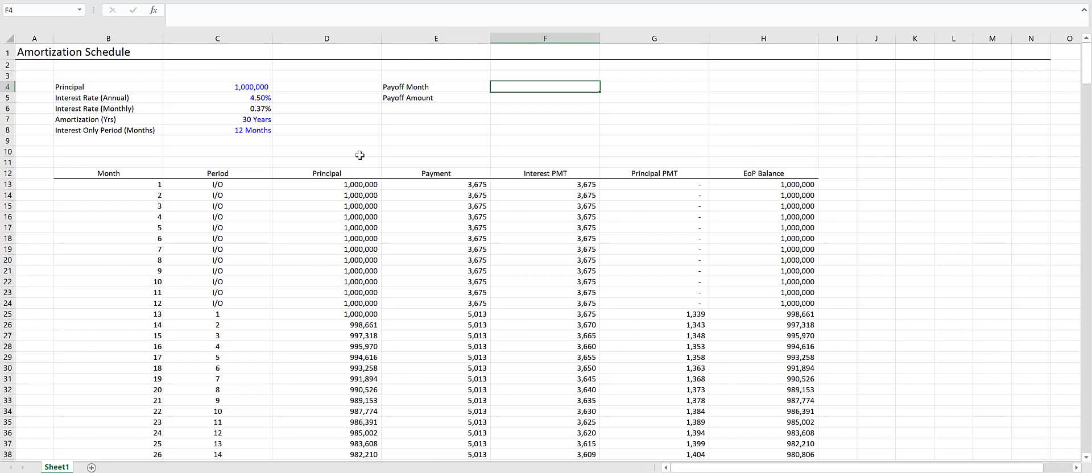
Step: Enter 60 as Payoff Month with a blue custom "Month" 0 format
text(60)
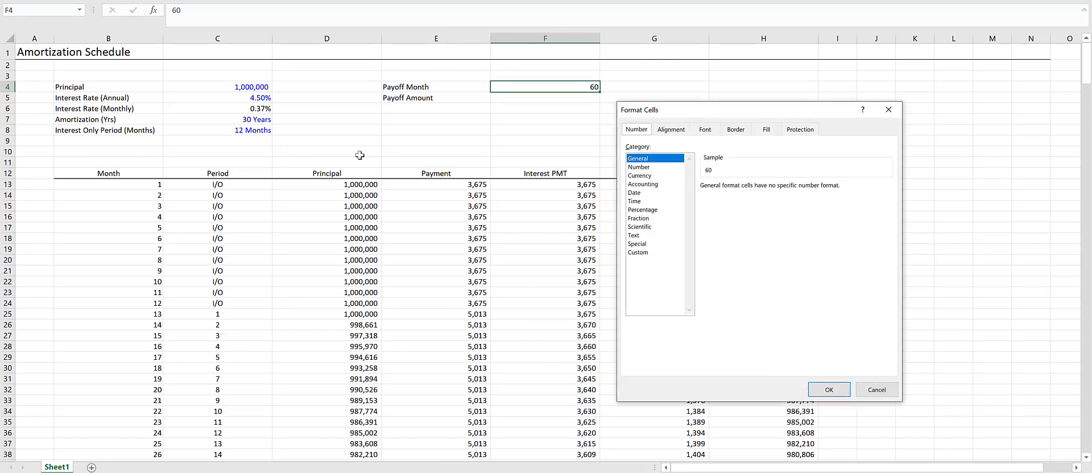
click(637, 253)
text(0)
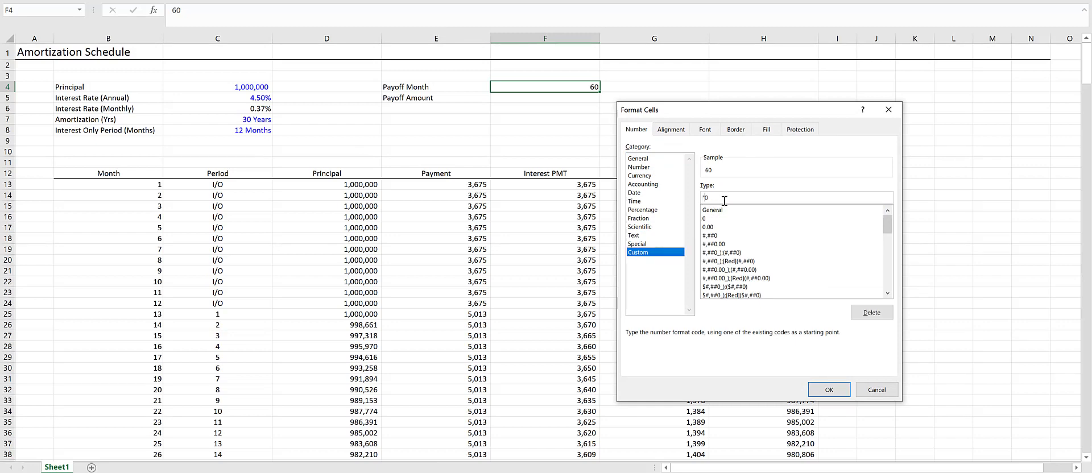
click(828, 389)
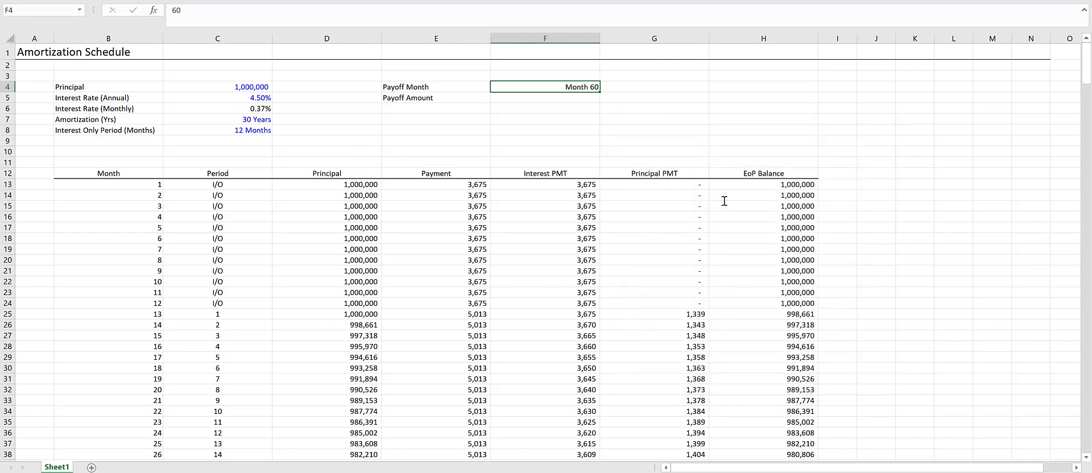
click(545, 98)
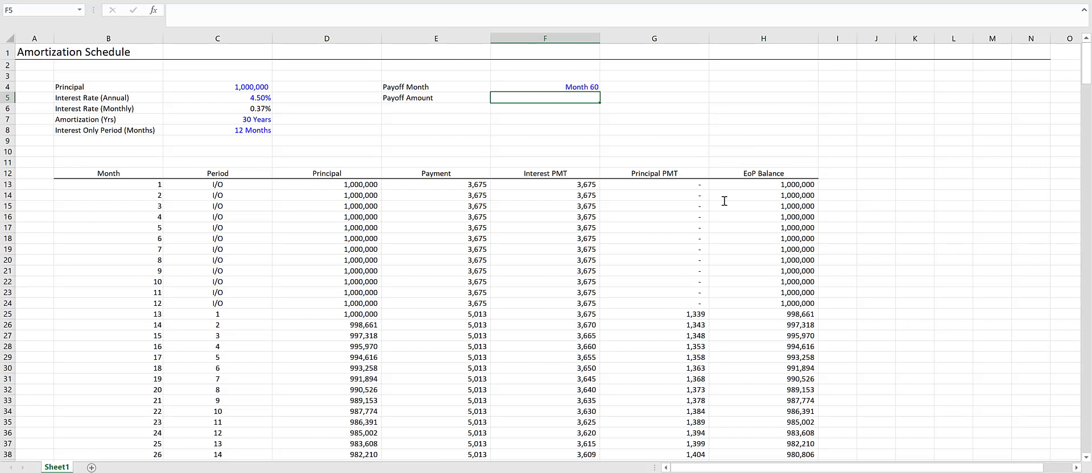
text(=)
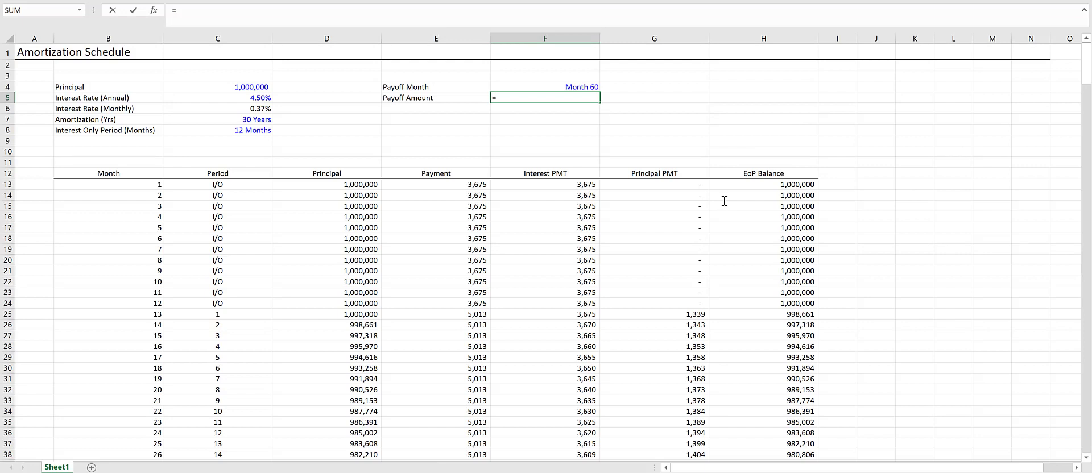
Step: Enter =MATCH(F4,B13:B372,0) in Payoff Amount, returning position 60
text(matc)
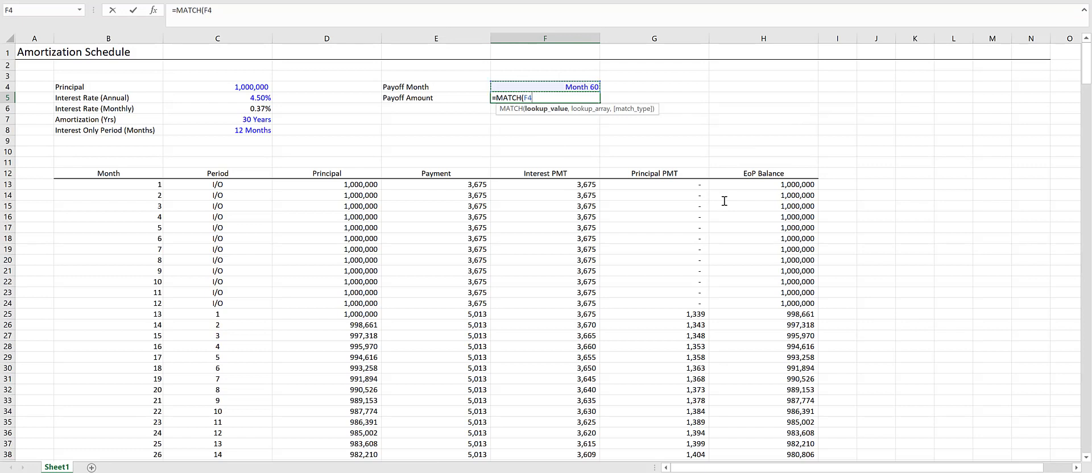
text(,)
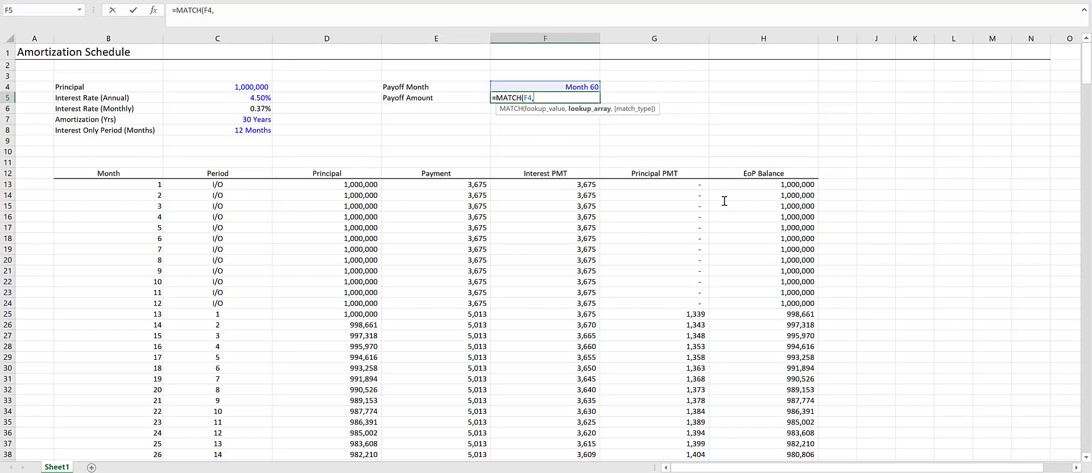
click(108, 184)
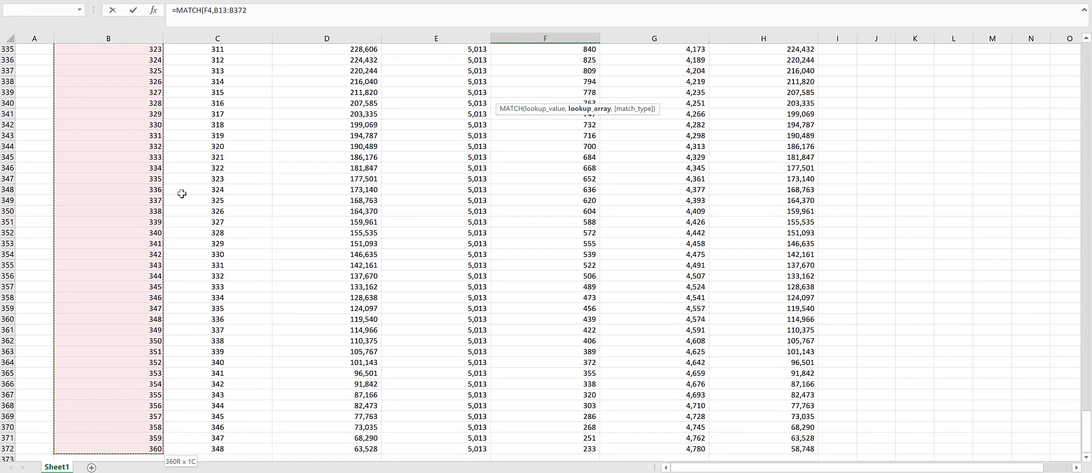
text(,0))
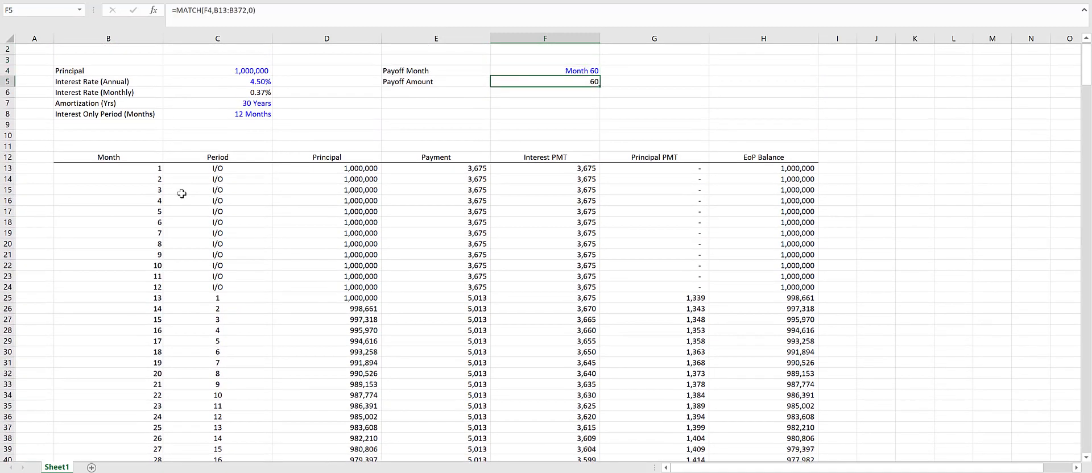
mouse_move(595, 130)
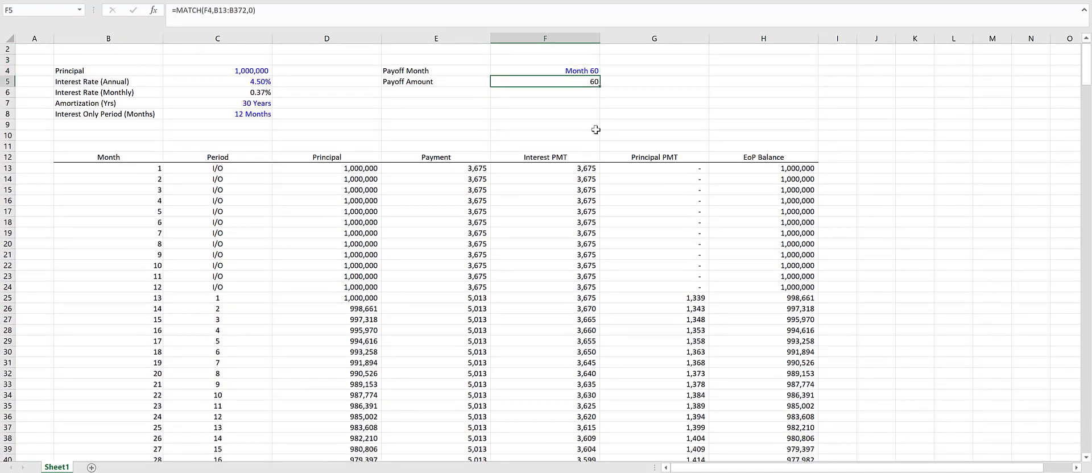
mouse_move(656, 182)
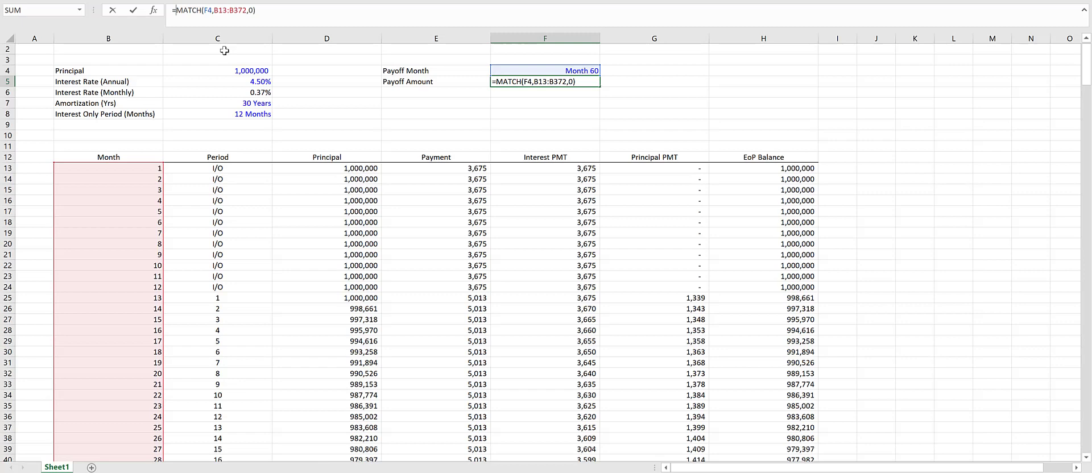
Step: Wrap the MATCH in INDEX over EoP Balance H13:H372, returning 929,874
text(INDEX()
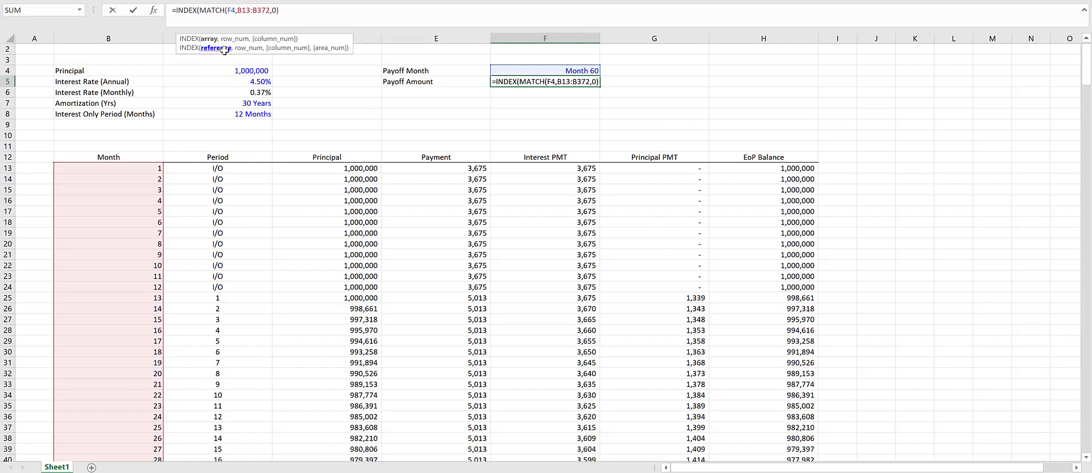
click(763, 168)
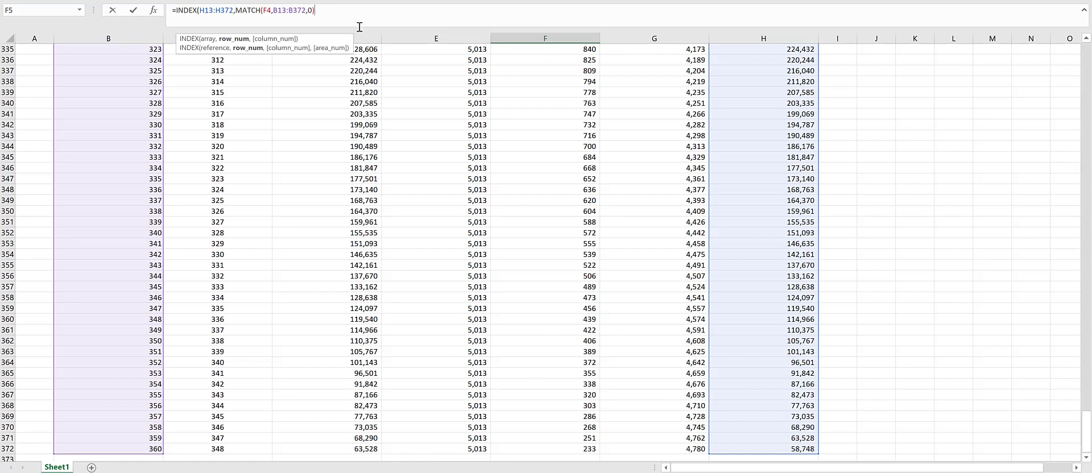
text(,0))
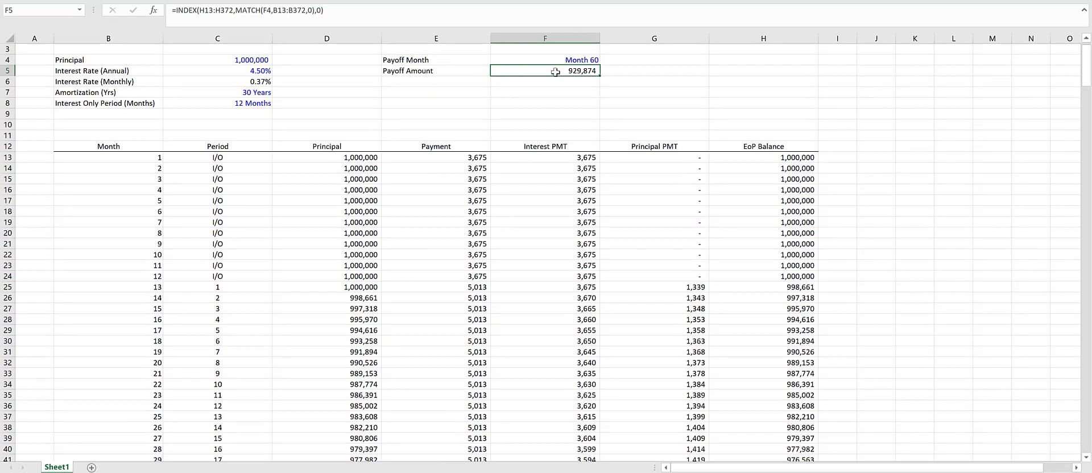
mouse_move(544, 208)
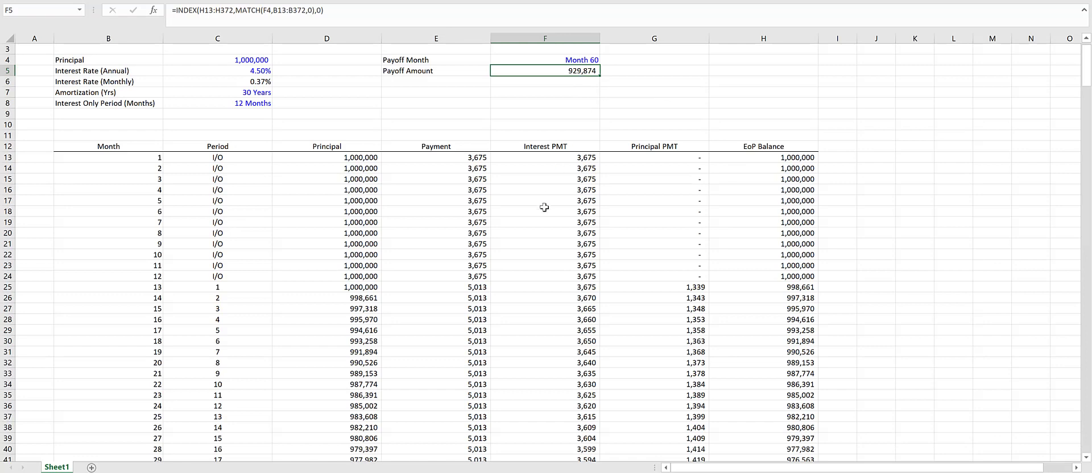
scroll(down, 3)
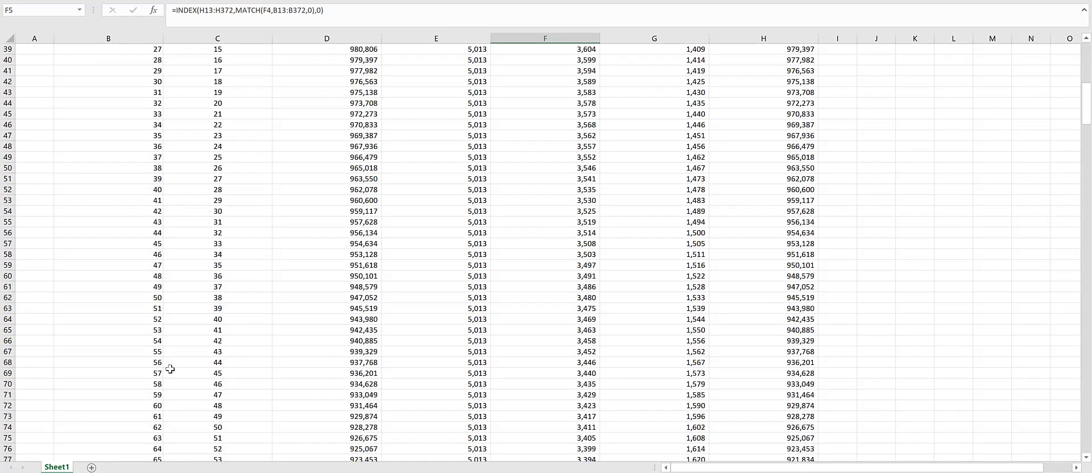
click(763, 406)
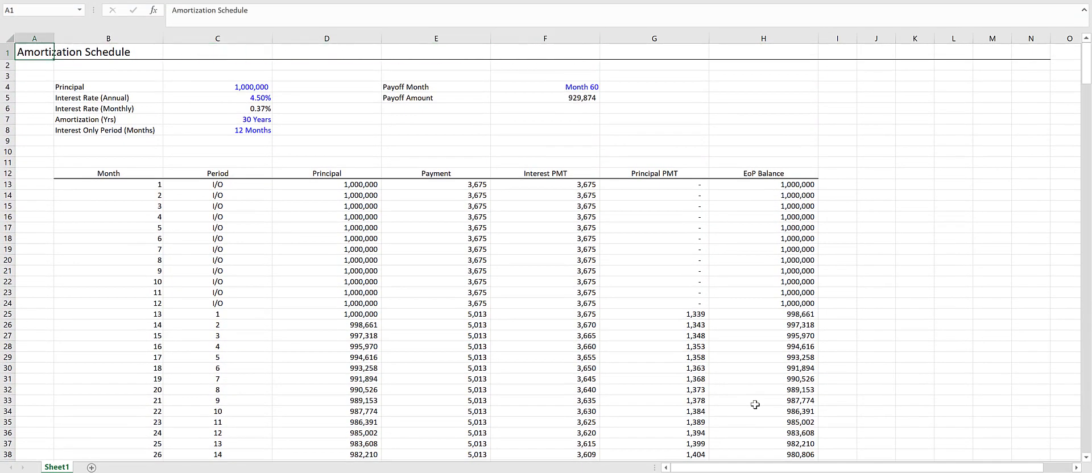
Step: Shade assumptions B4:F8 grey and schedule B12:H372 light blue, and bold the A1 title
click(33, 65)
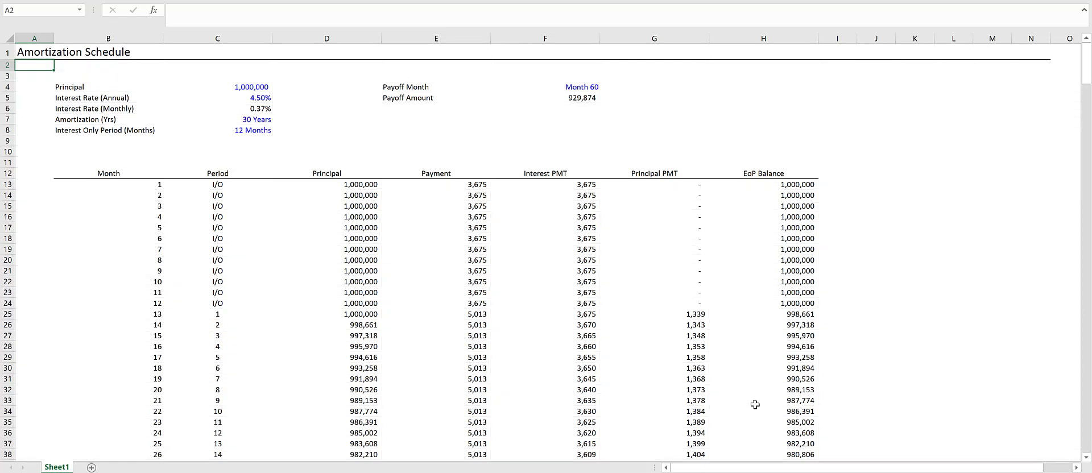
drag(33, 86, 545, 86)
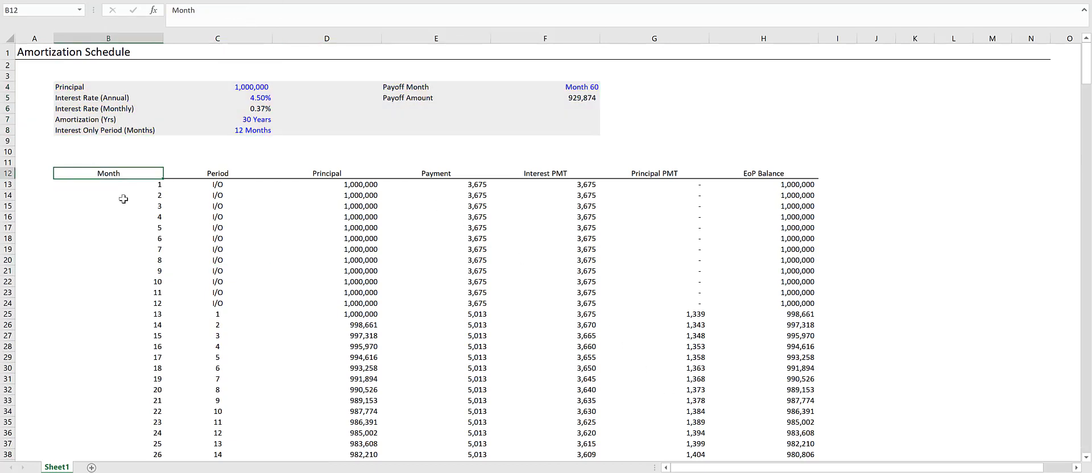
click(108, 184)
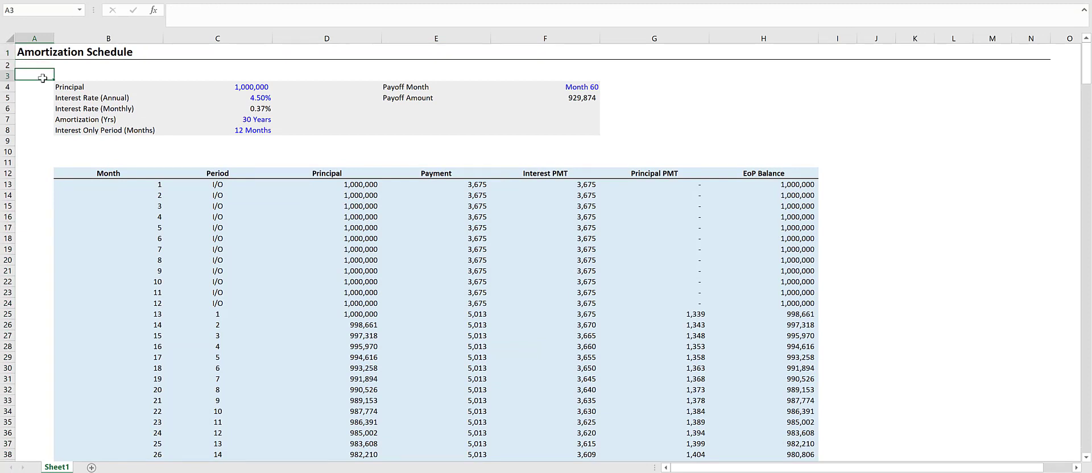
click(34, 64)
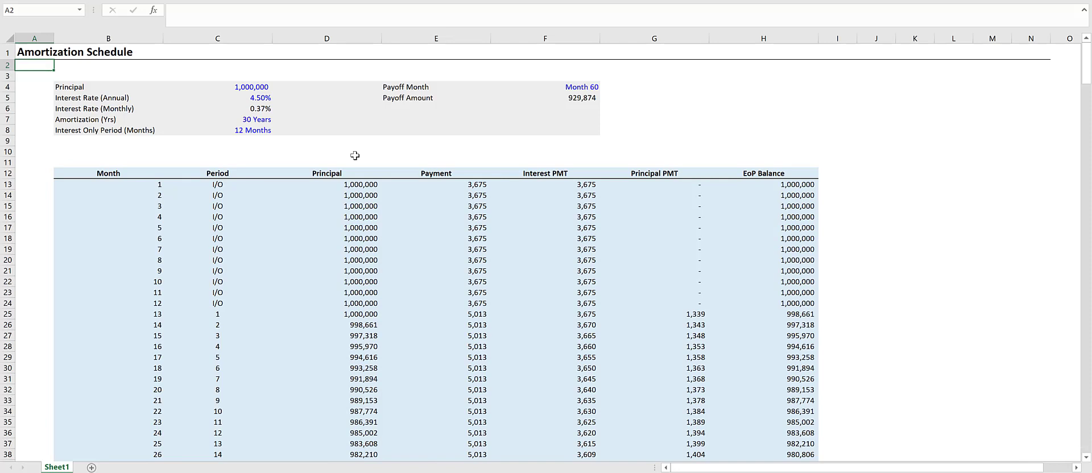
mouse_move(989, 186)
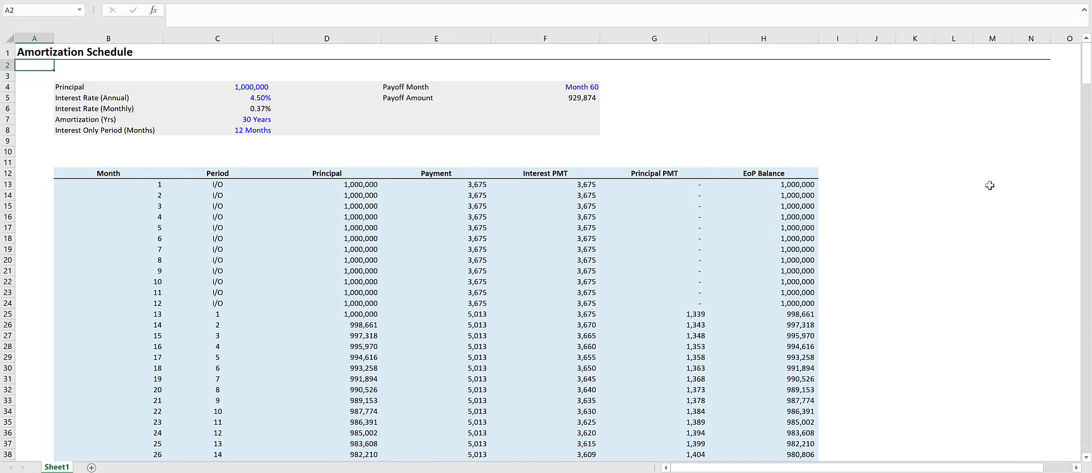